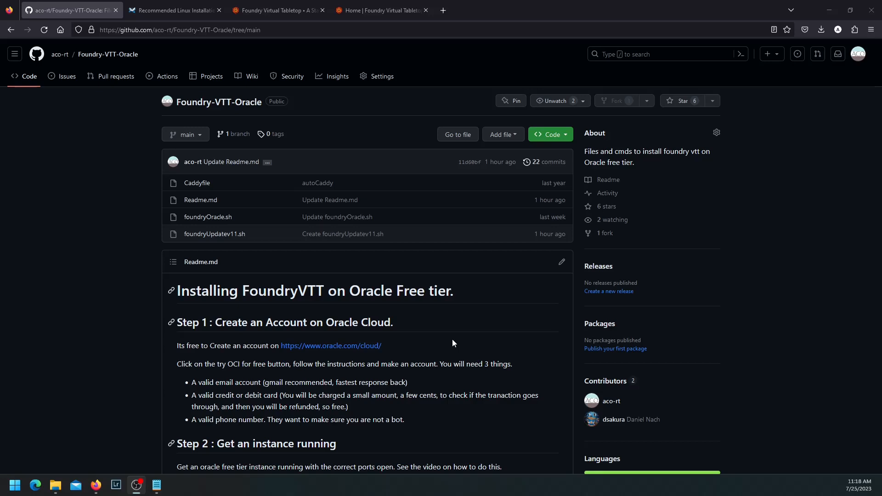
{"action": "mouse_move", "coordinate": [461, 355]}
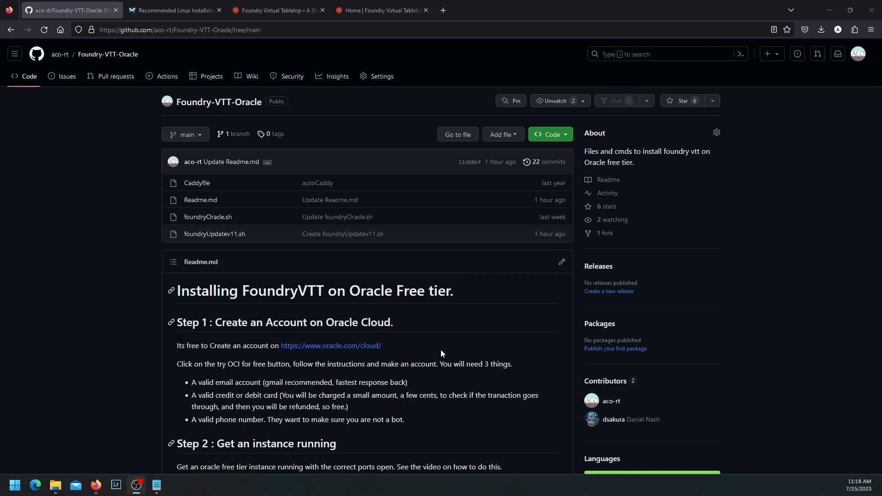
- Jump to '(Optional) G. Performing a Clean Reinstall/Update' in the wiki's Linux installation guide
{"action": "left_click", "coordinate": [174, 10]}
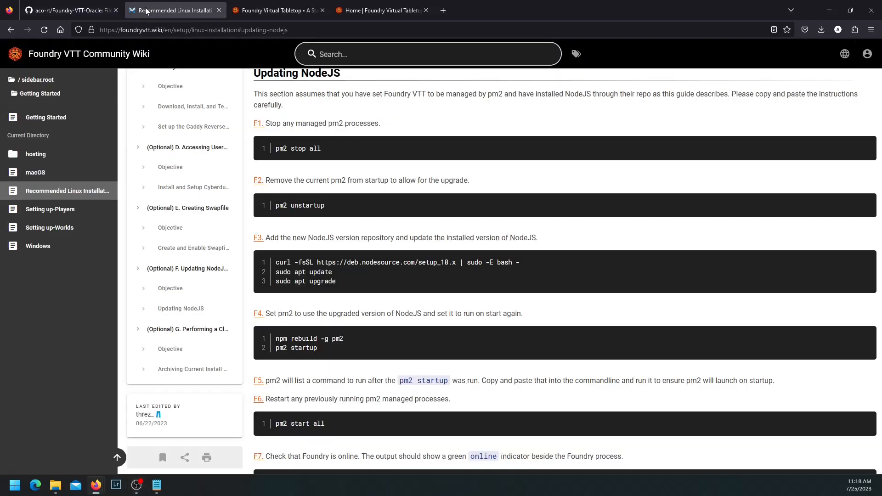
{"action": "mouse_move", "coordinate": [272, 262]}
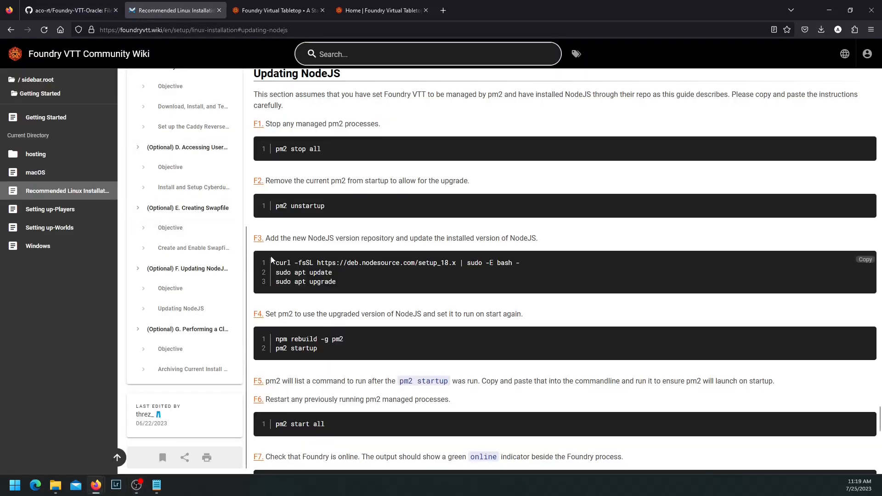
{"action": "scroll", "scroll_direction": "up", "scroll_amount": 3}
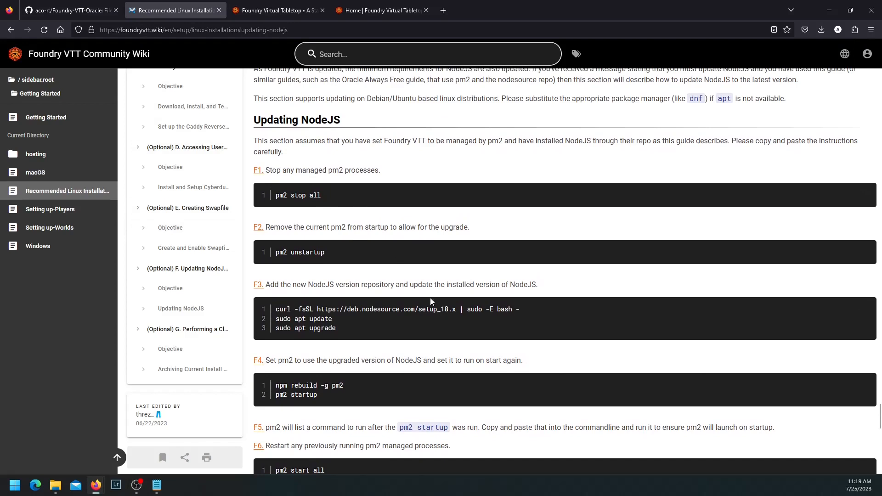
{"action": "mouse_move", "coordinate": [368, 301]}
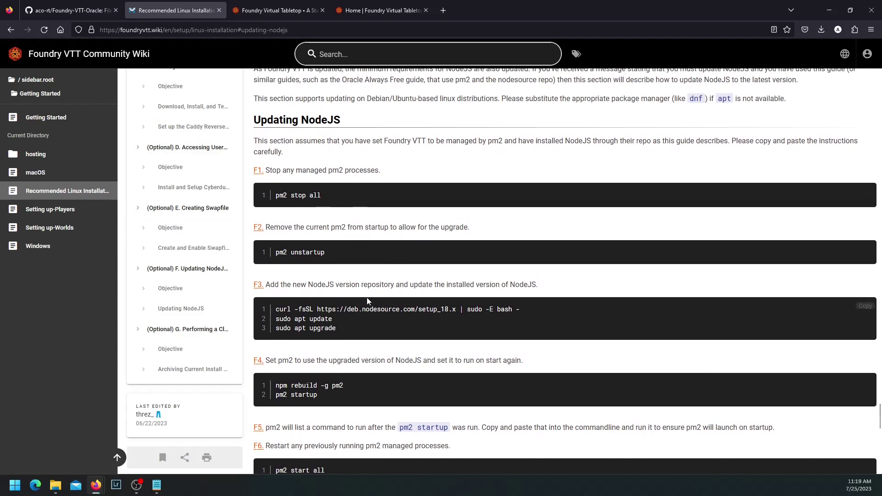
{"action": "mouse_move", "coordinate": [449, 321]}
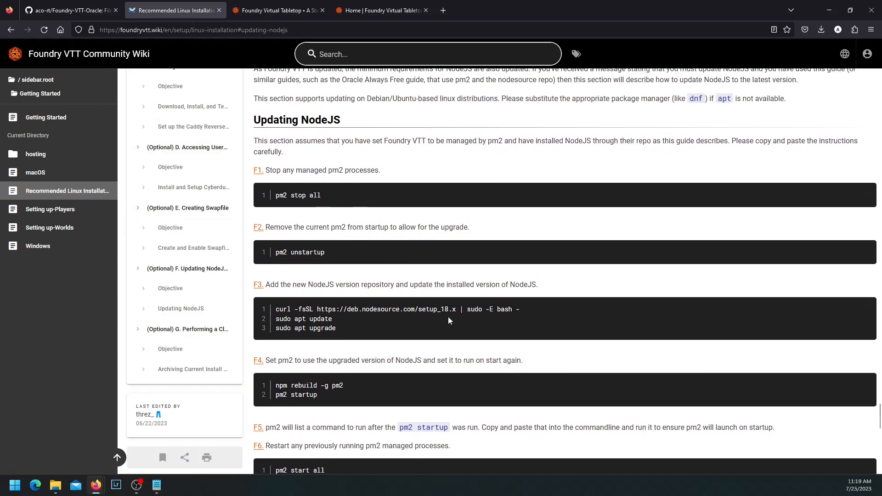
{"action": "mouse_move", "coordinate": [396, 286]}
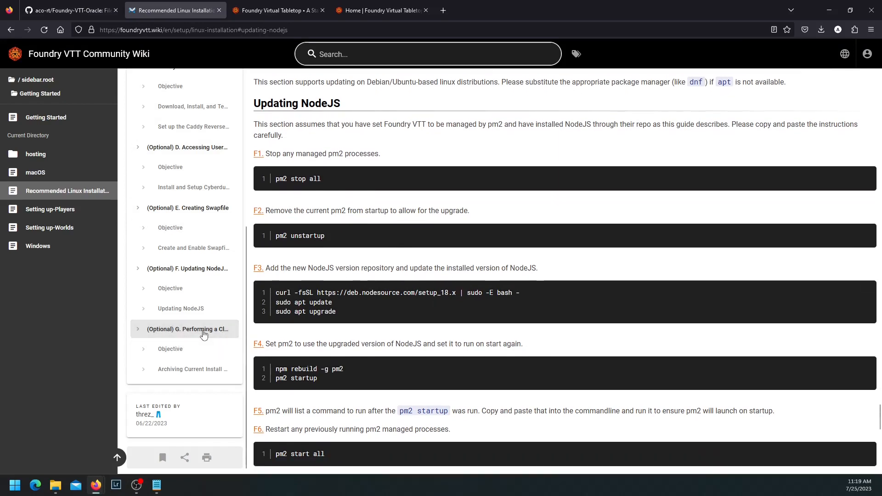
{"action": "left_click", "coordinate": [187, 329]}
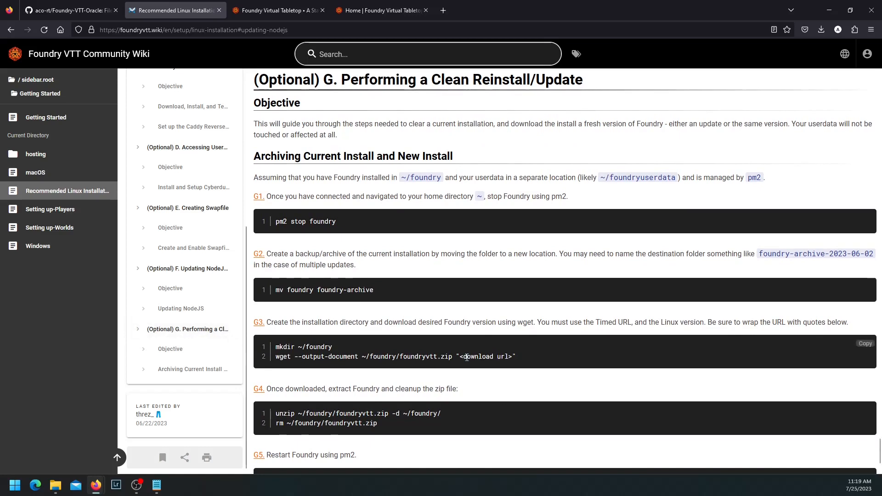
{"action": "mouse_move", "coordinate": [551, 360]}
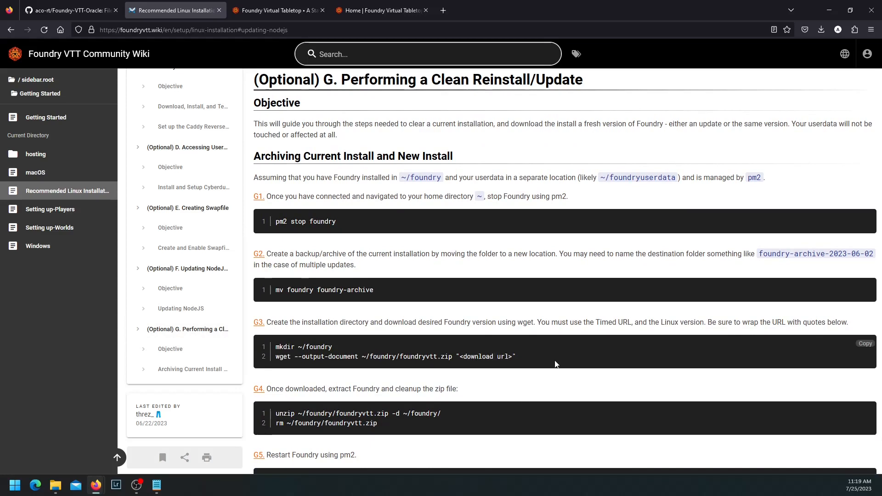
{"action": "mouse_move", "coordinate": [516, 352]}
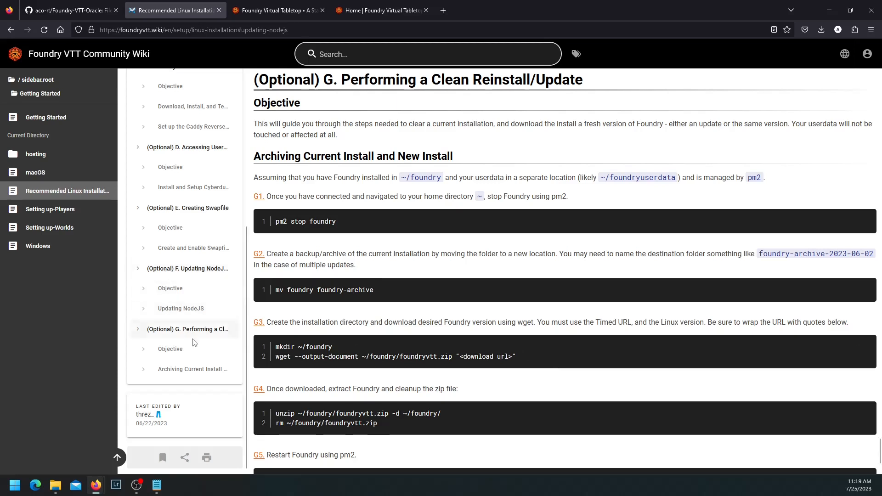
{"action": "mouse_move", "coordinate": [405, 360]}
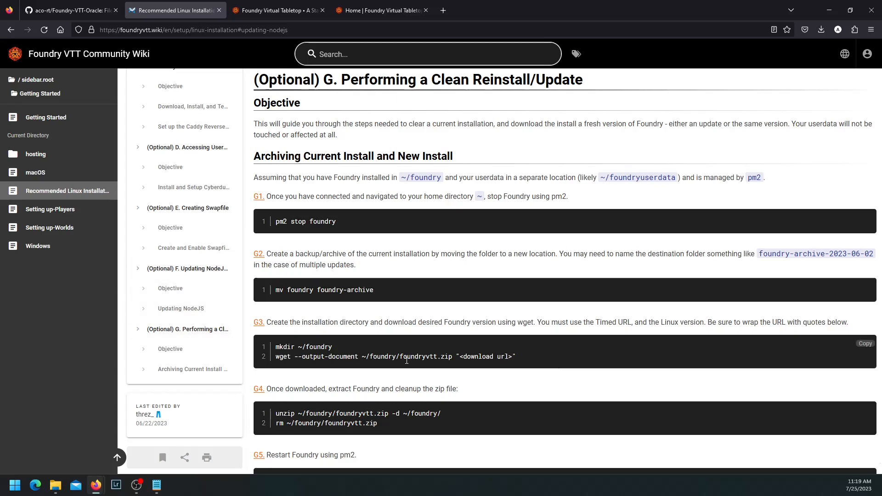
{"action": "mouse_move", "coordinate": [382, 228]}
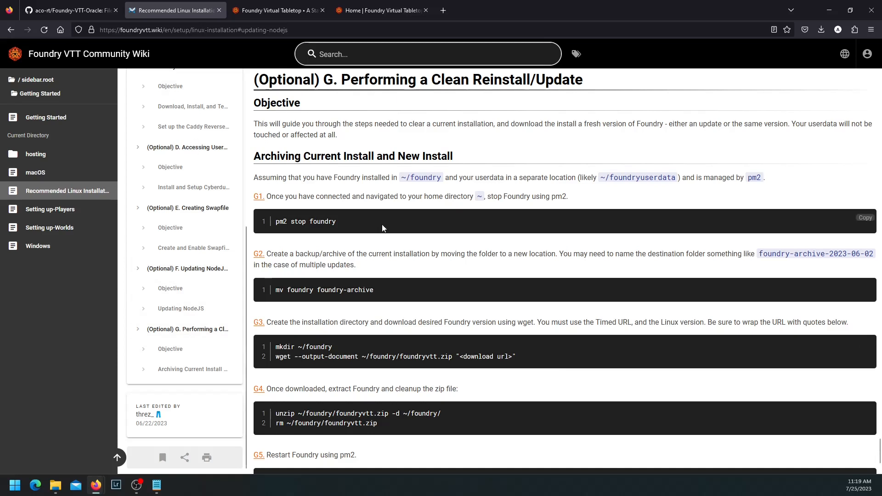
- View the foundryUpdatev11.sh script in the Foundry-VTT-Oracle repository, then return to its home page
{"action": "left_click", "coordinate": [68, 10]}
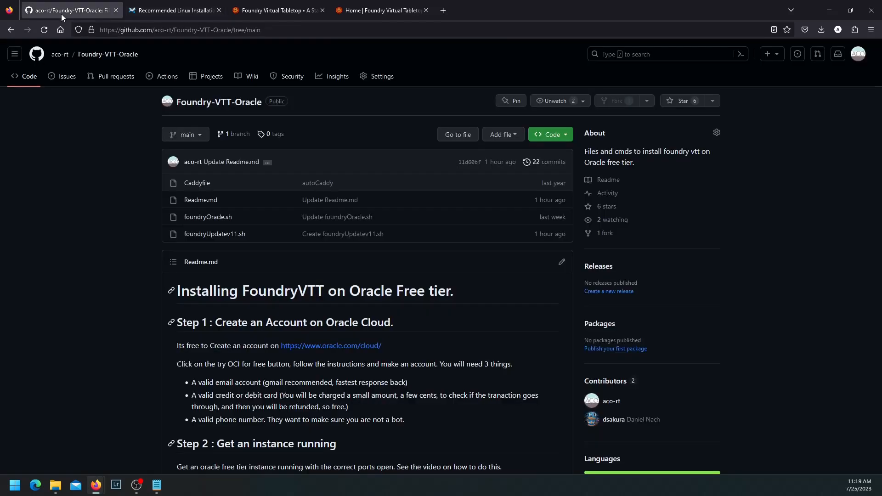
{"action": "mouse_move", "coordinate": [215, 234]}
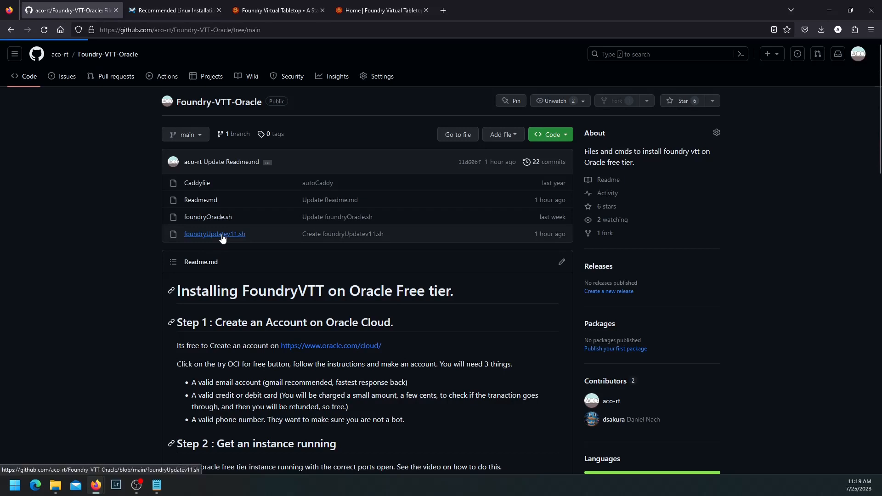
{"action": "left_click", "coordinate": [214, 234]}
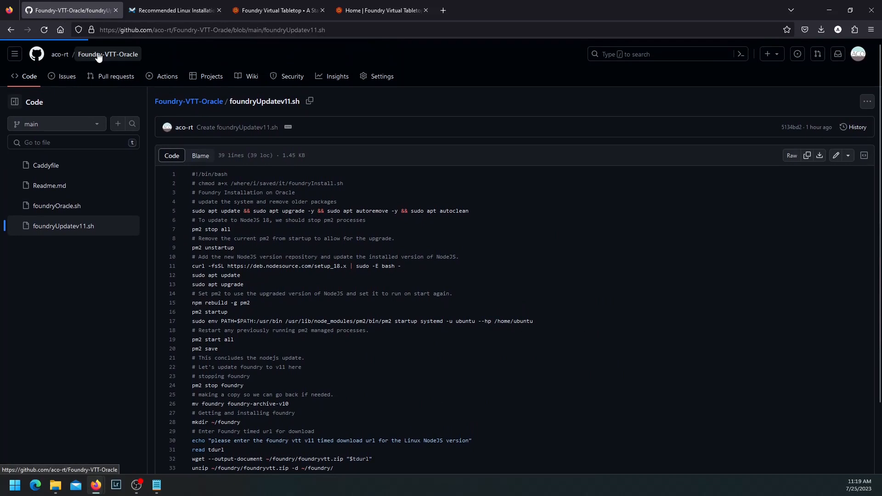
{"action": "left_click", "coordinate": [107, 54]}
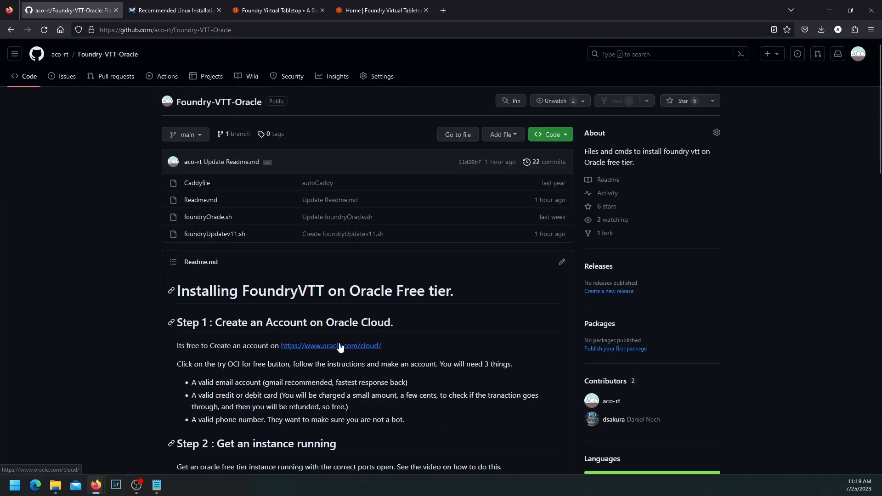
- Scroll to 'Upgrading from v10 to v11' and highlight the script names in the curl, chmod and run commands
{"action": "scroll", "scroll_direction": "down", "scroll_amount": 3}
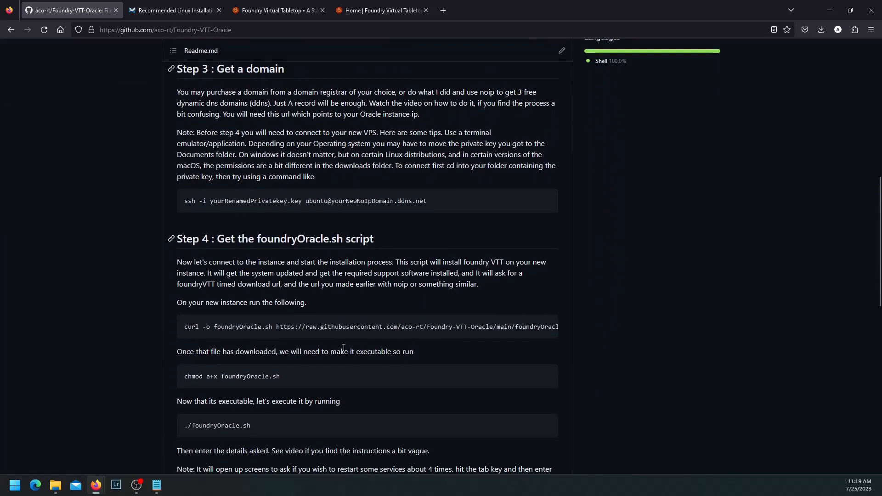
{"action": "scroll", "scroll_direction": "down", "scroll_amount": 3}
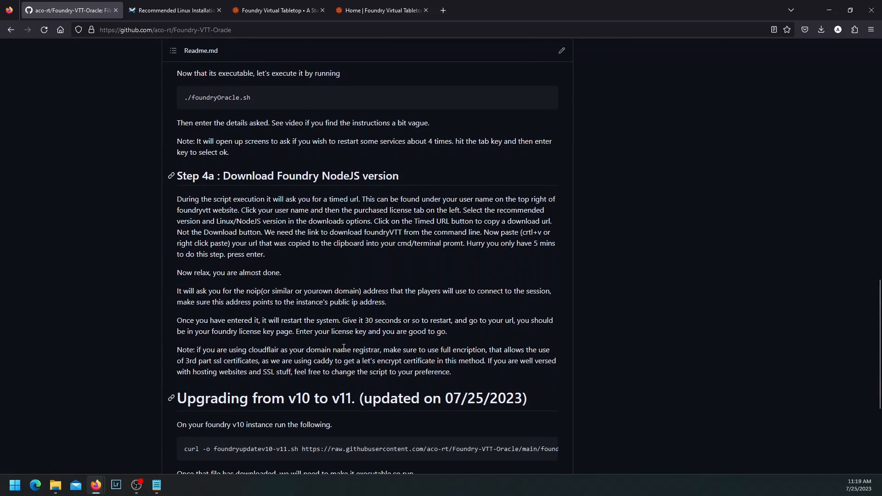
{"action": "scroll", "scroll_direction": "down", "scroll_amount": 3}
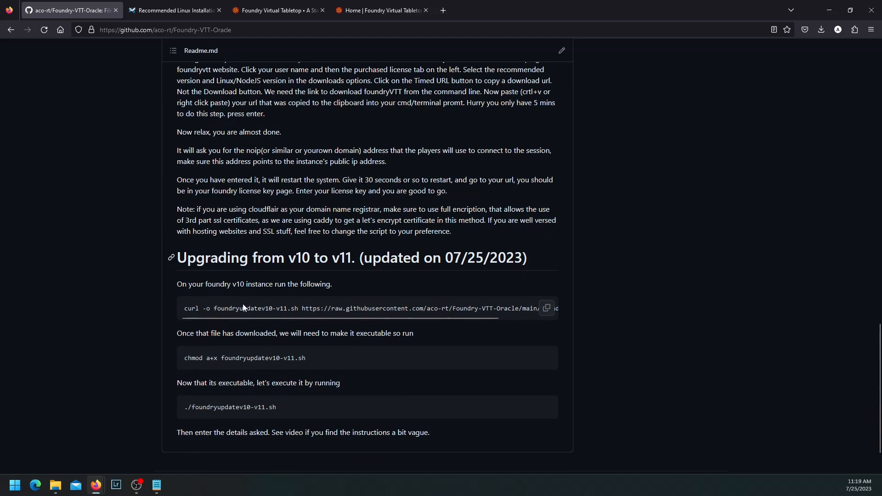
{"action": "double_click", "coordinate": [250, 308]}
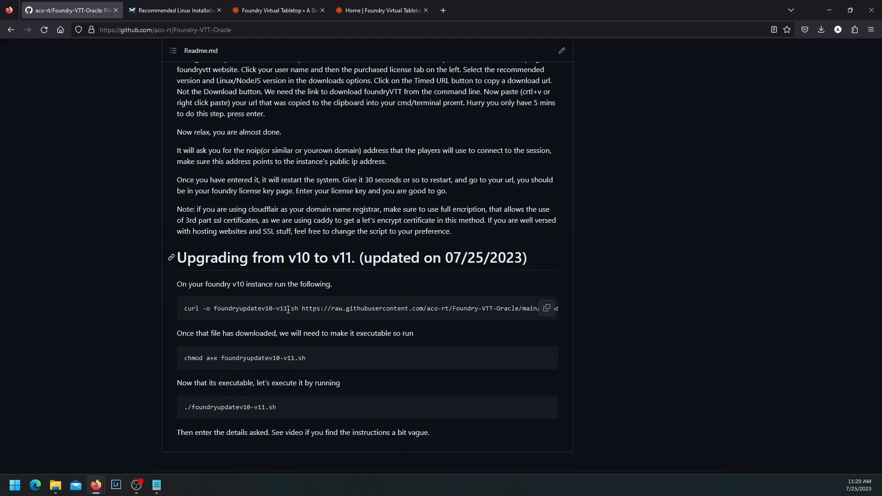
{"action": "double_click", "coordinate": [263, 358]}
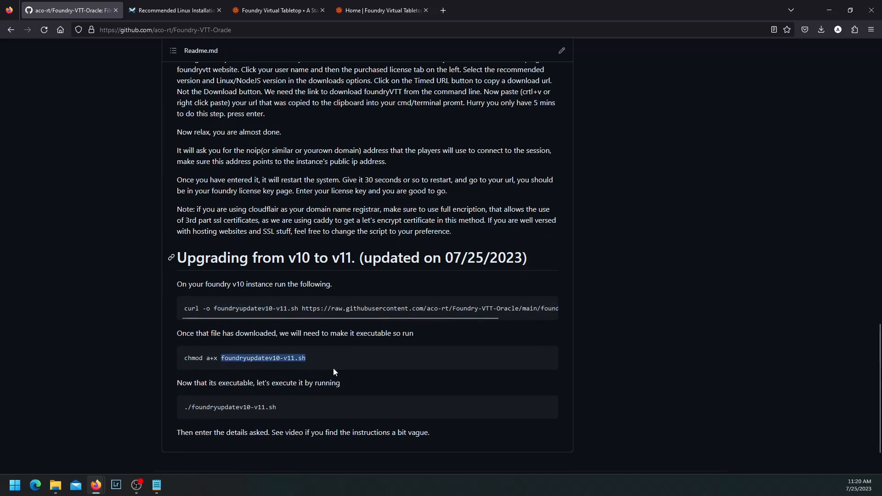
{"action": "mouse_move", "coordinate": [329, 367]}
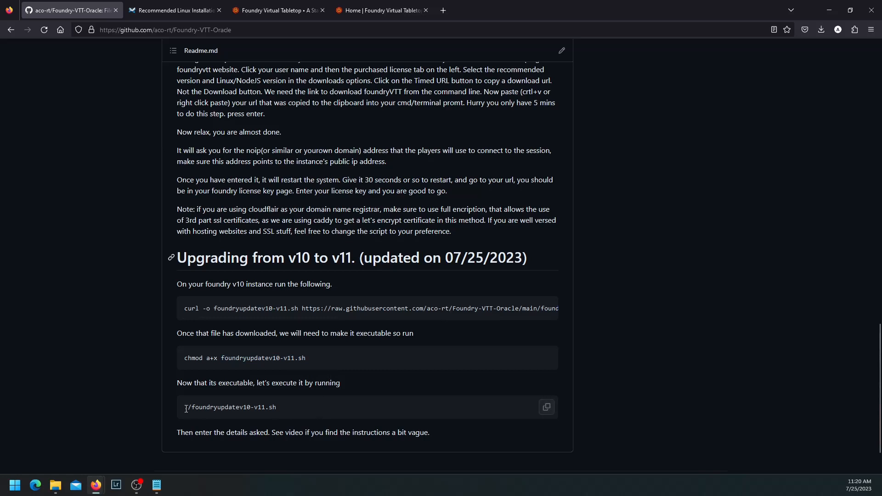
{"action": "double_click", "coordinate": [229, 407]}
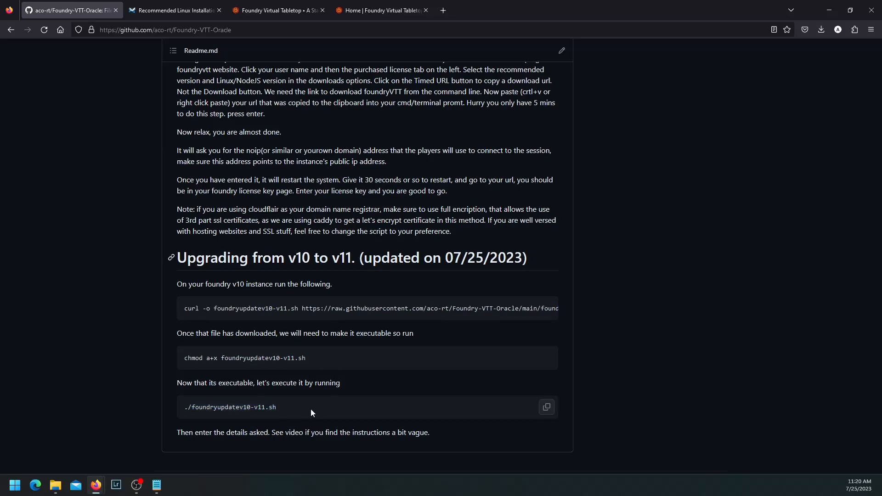
{"action": "mouse_move", "coordinate": [311, 413]}
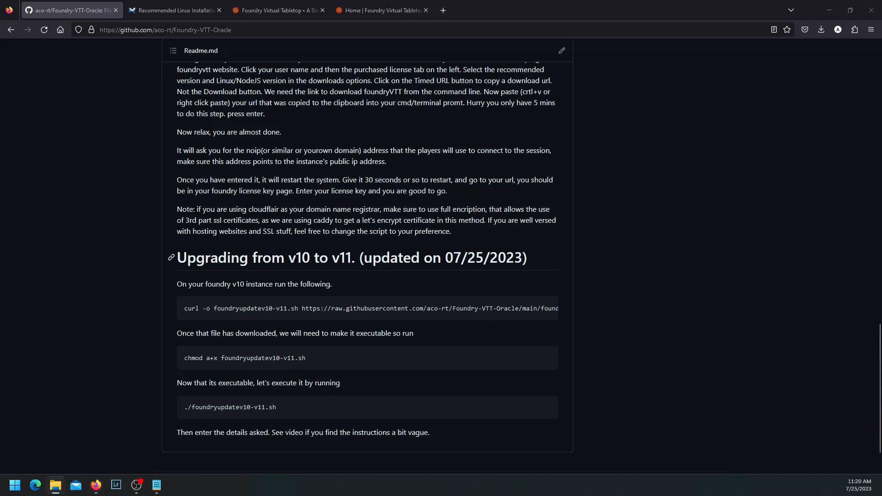
- Bring up the SSH terminal and check the license page showing Version 10 Build 303
{"action": "left_click", "coordinate": [176, 485]}
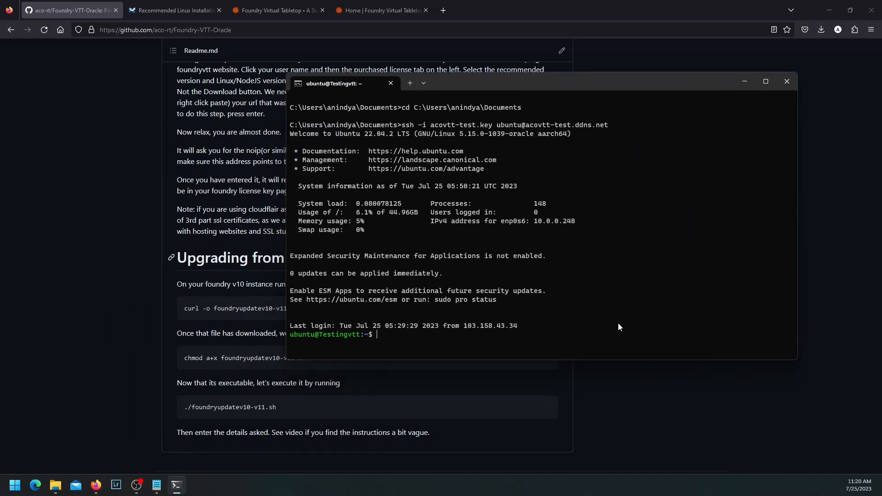
{"action": "mouse_move", "coordinate": [613, 328]}
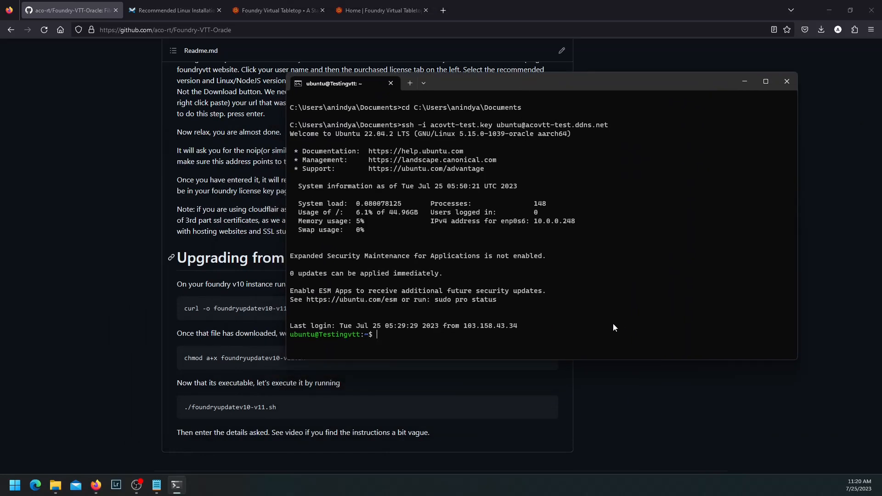
{"action": "left_click", "coordinate": [278, 10]}
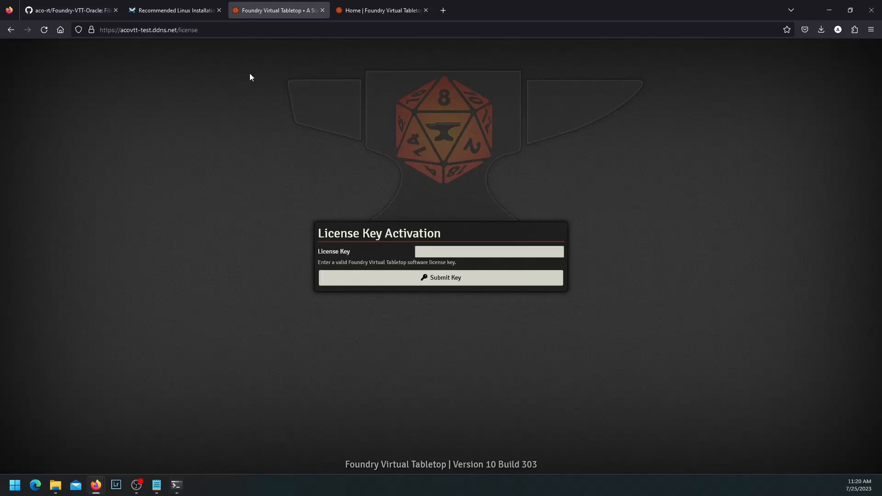
{"action": "mouse_move", "coordinate": [444, 251]}
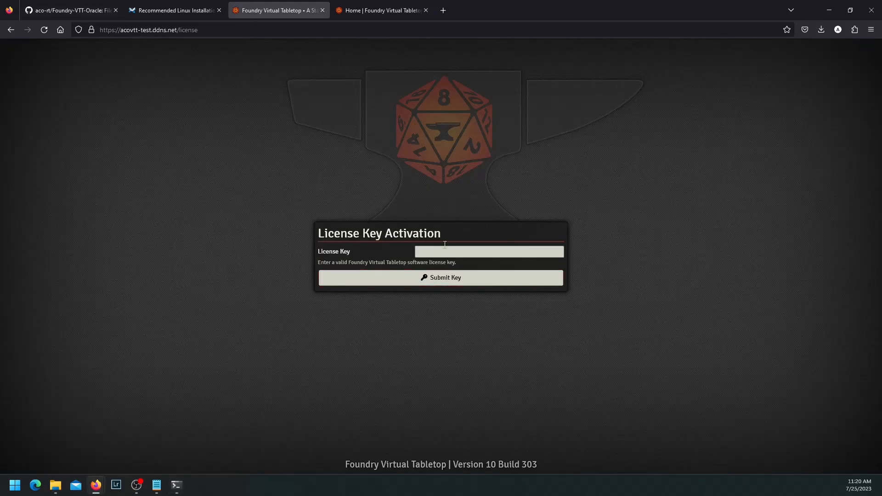
{"action": "mouse_move", "coordinate": [471, 468]}
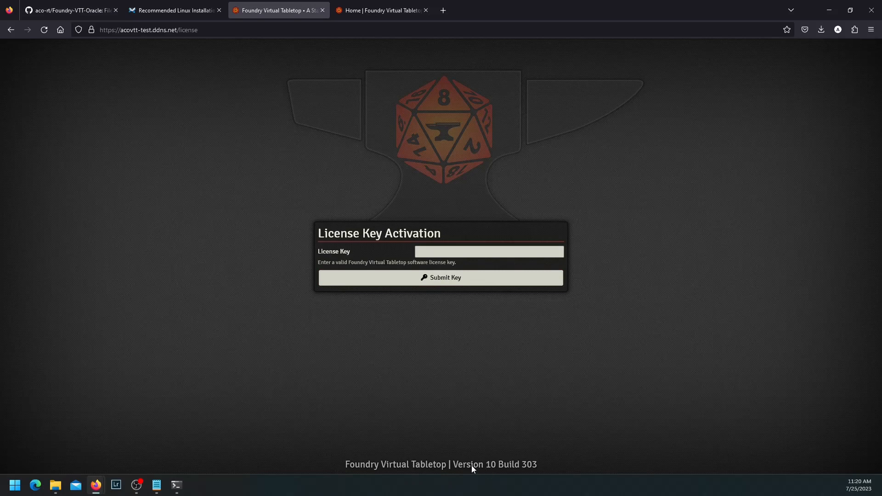
{"action": "mouse_move", "coordinate": [258, 436]}
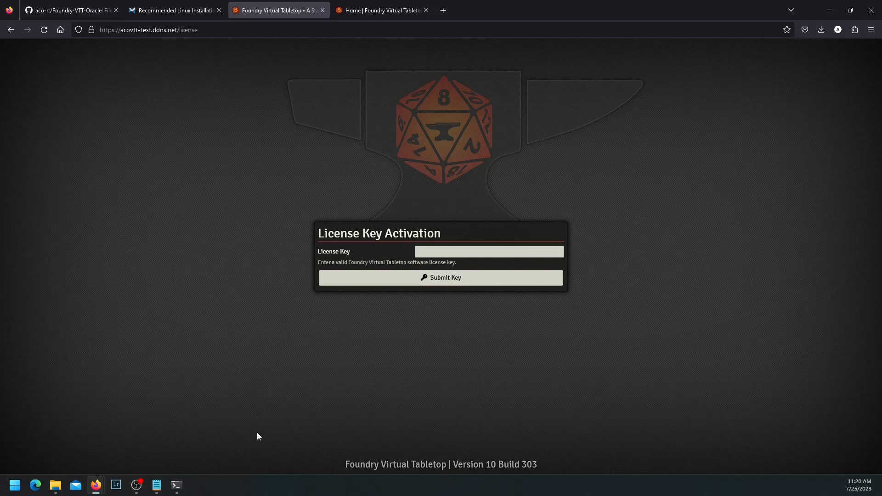
{"action": "mouse_move", "coordinate": [512, 470]}
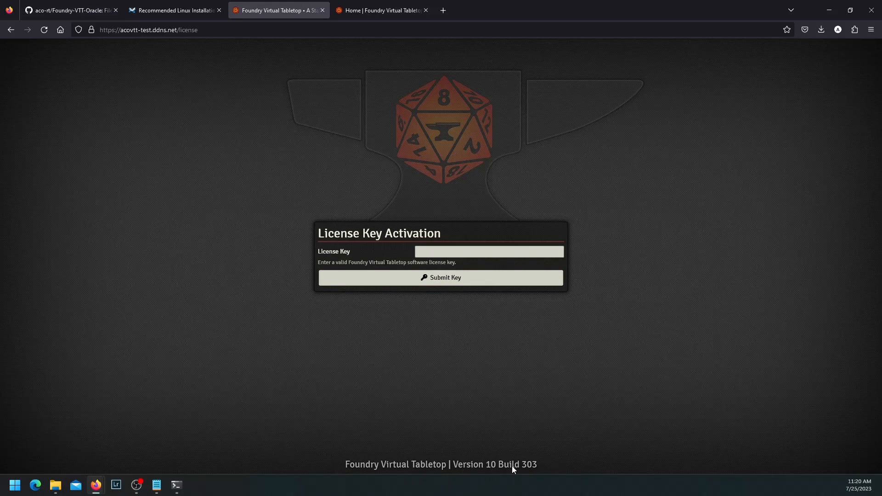
{"action": "mouse_move", "coordinate": [176, 485]}
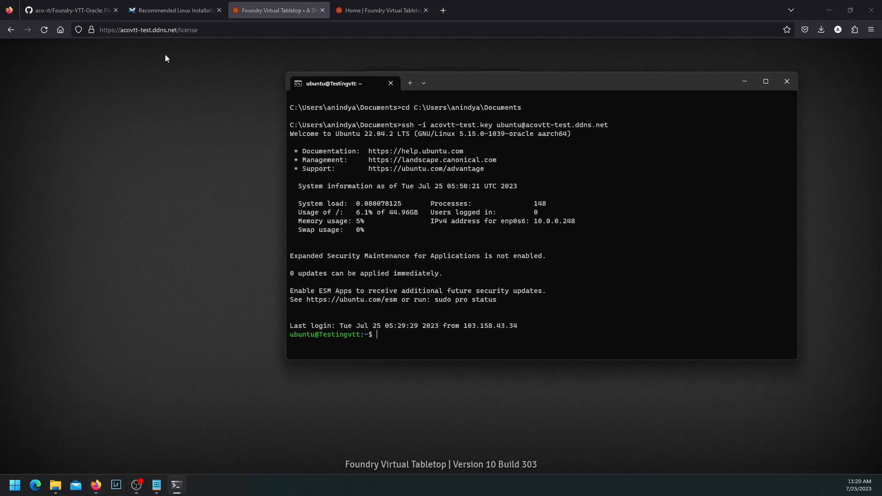
- Download foundryupdatev10-v11.sh onto the server using the README's curl command
{"action": "left_click", "coordinate": [67, 10]}
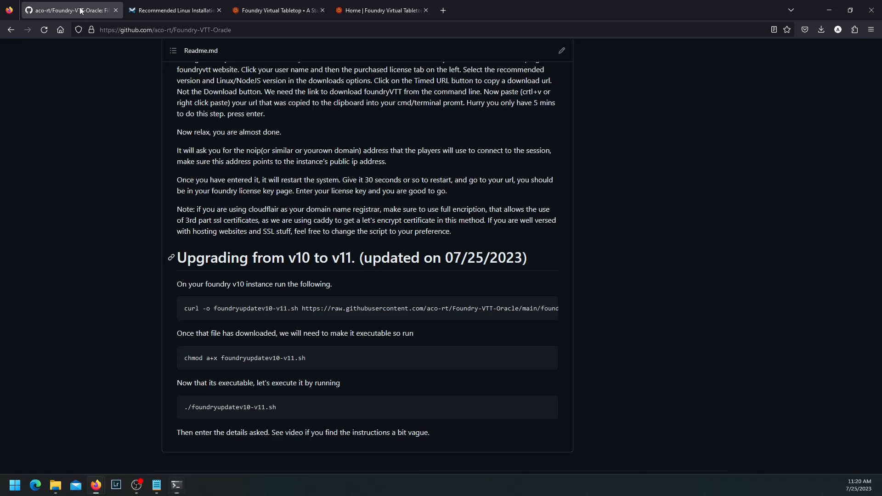
{"action": "mouse_move", "coordinate": [245, 308]}
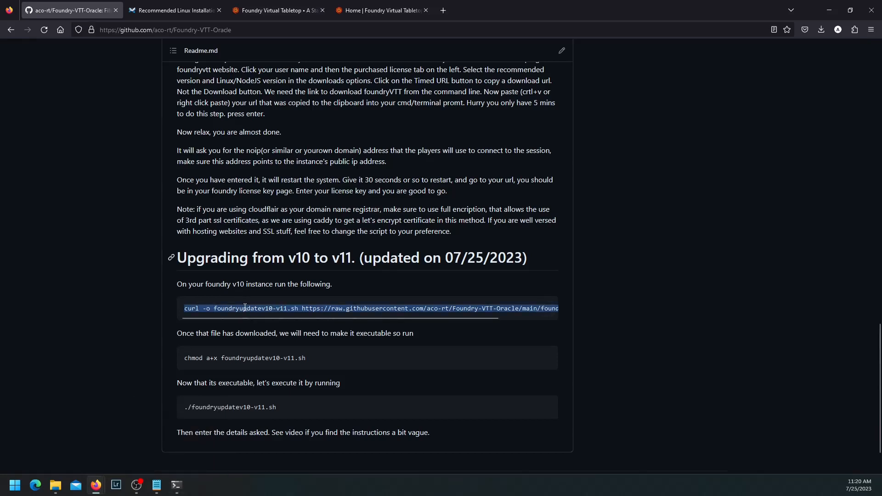
{"action": "left_click", "coordinate": [176, 485]}
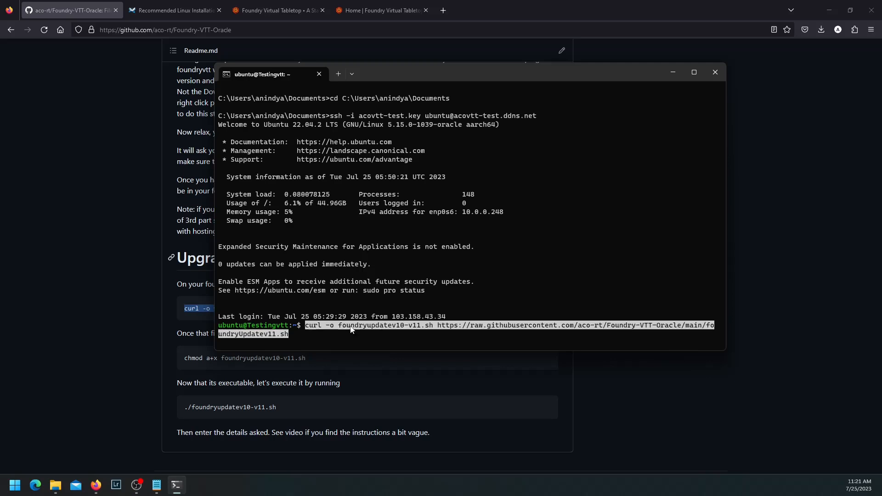
{"action": "mouse_move", "coordinate": [351, 330]}
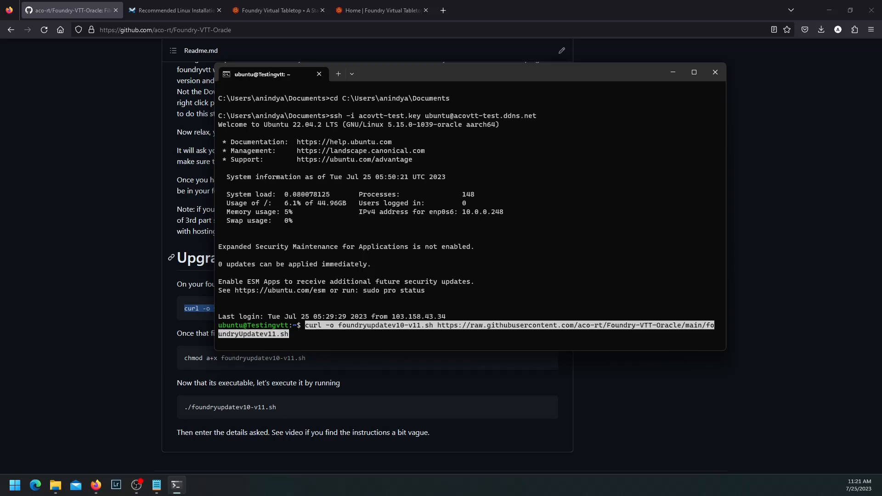
{"action": "key", "text": "Return"}
{"action": "type", "text": "ls"}
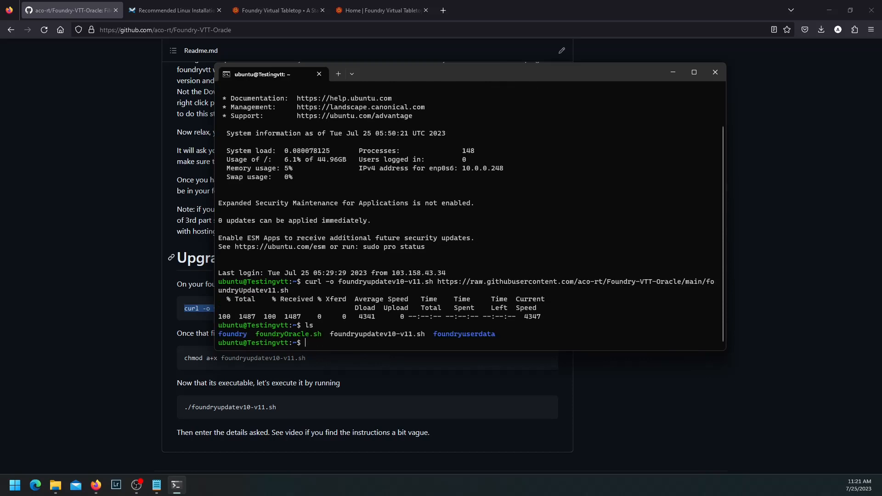
{"action": "mouse_move", "coordinate": [388, 338]}
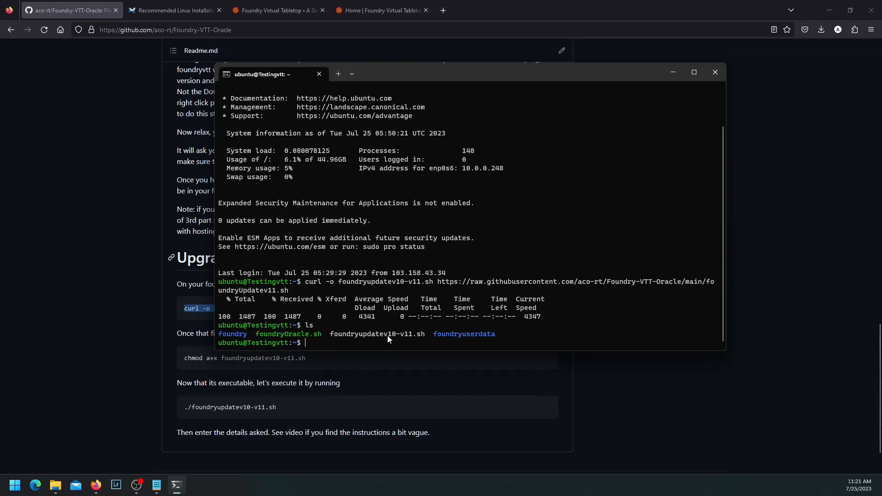
{"action": "mouse_move", "coordinate": [414, 342]}
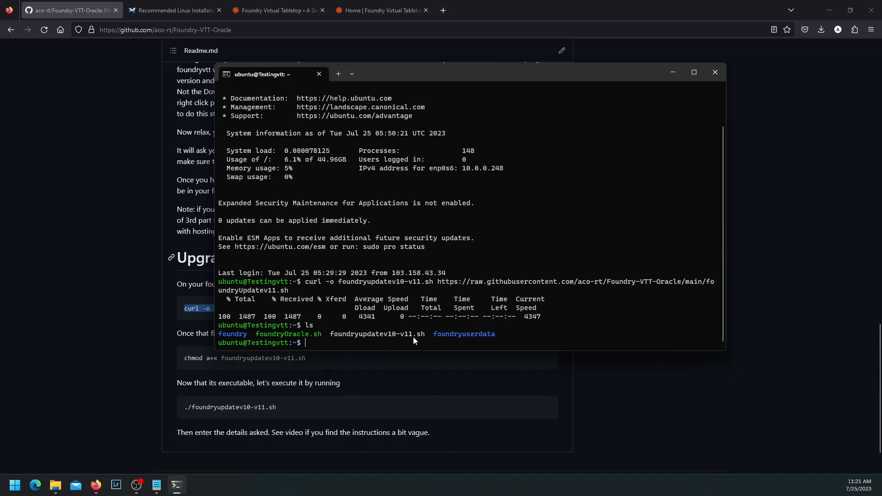
{"action": "mouse_move", "coordinate": [426, 339]}
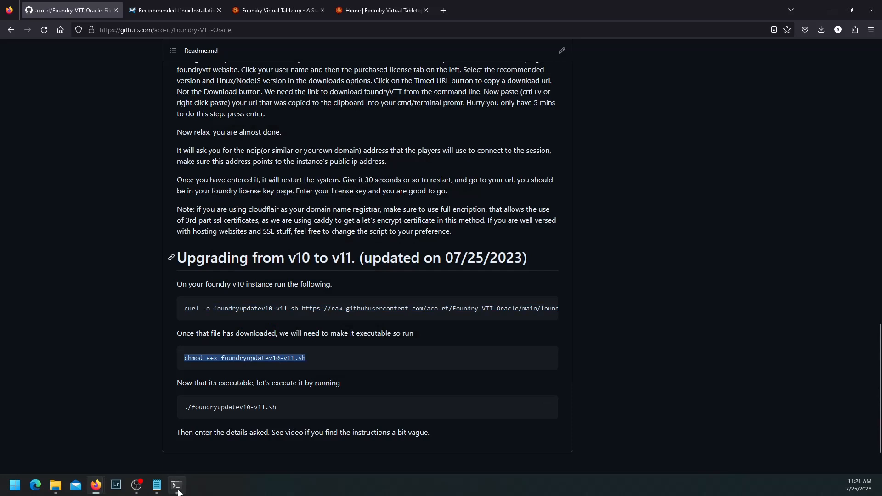
{"action": "left_click", "coordinate": [177, 485]}
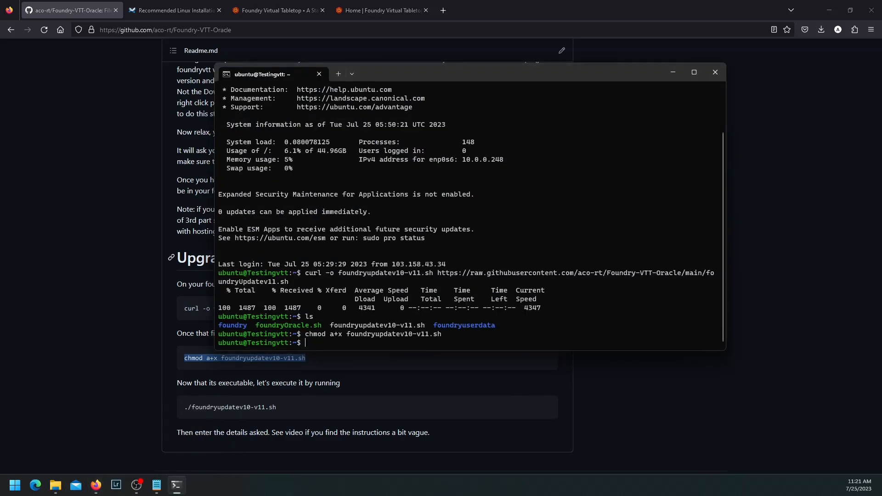
- Run ./foundryupdatev10-v11.sh on the server and follow its package update output
{"action": "left_click", "coordinate": [714, 72]}
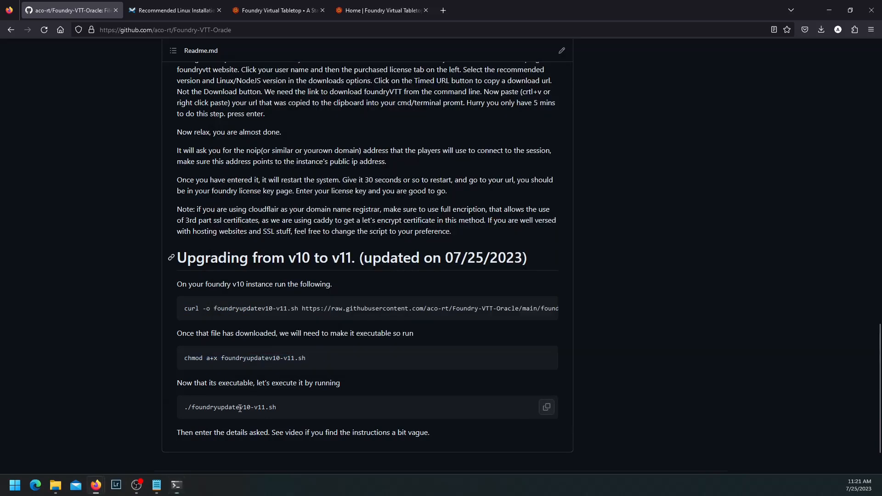
{"action": "triple_click", "coordinate": [230, 406]}
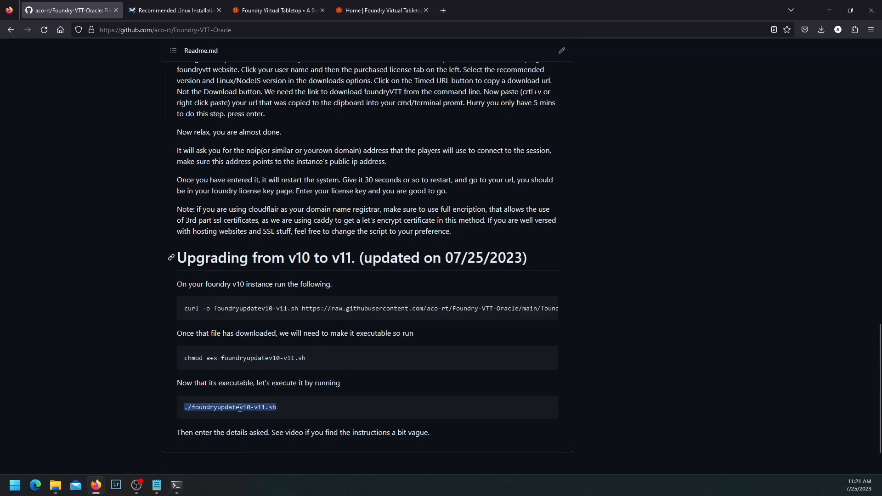
{"action": "mouse_move", "coordinate": [177, 485]}
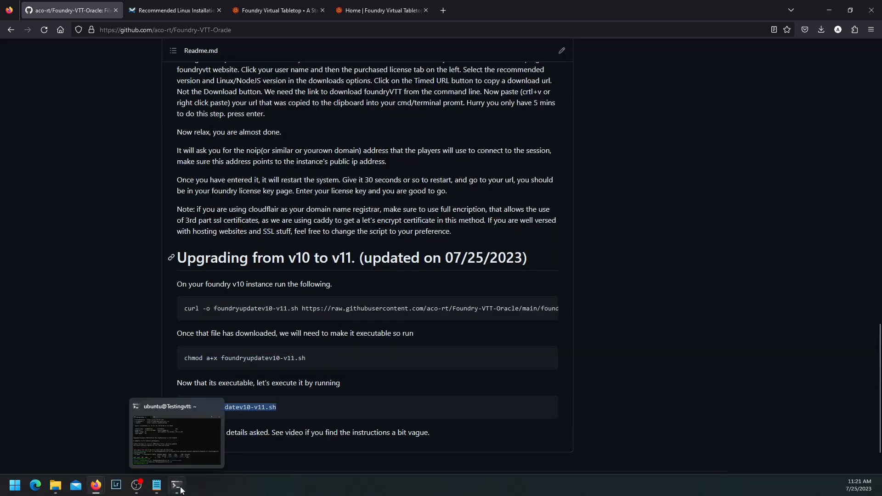
{"action": "left_click", "coordinate": [177, 436]}
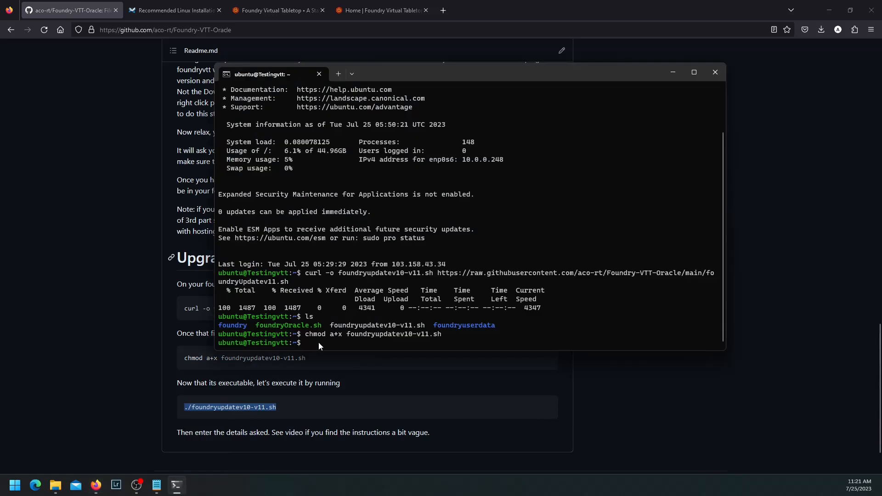
{"action": "type", "text": "./foundryupdatev10-v11.sh"}
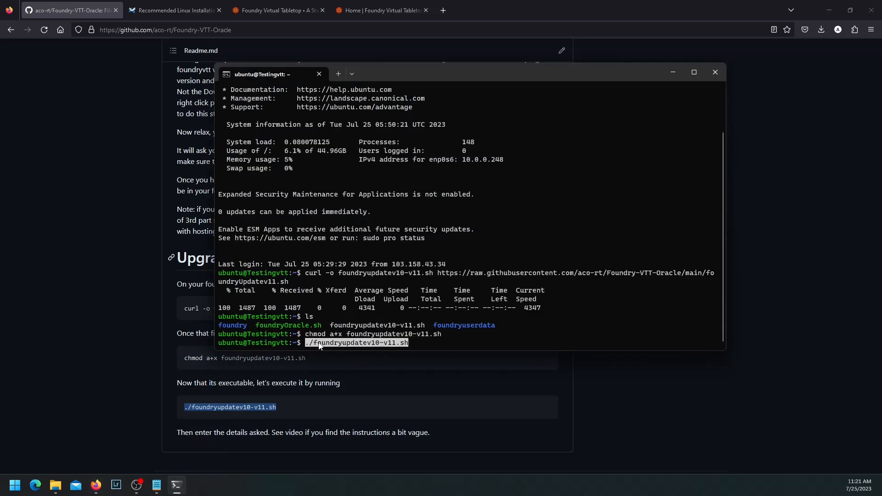
{"action": "mouse_move", "coordinate": [575, 339]}
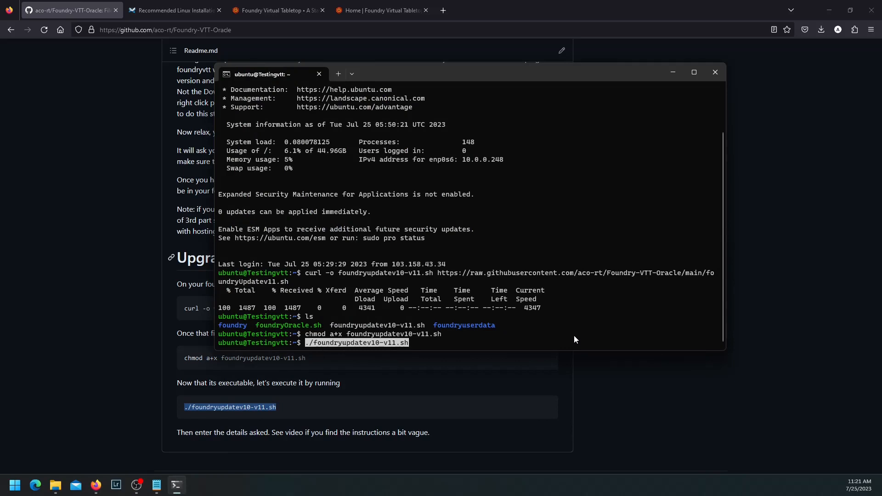
{"action": "key", "text": "Return"}
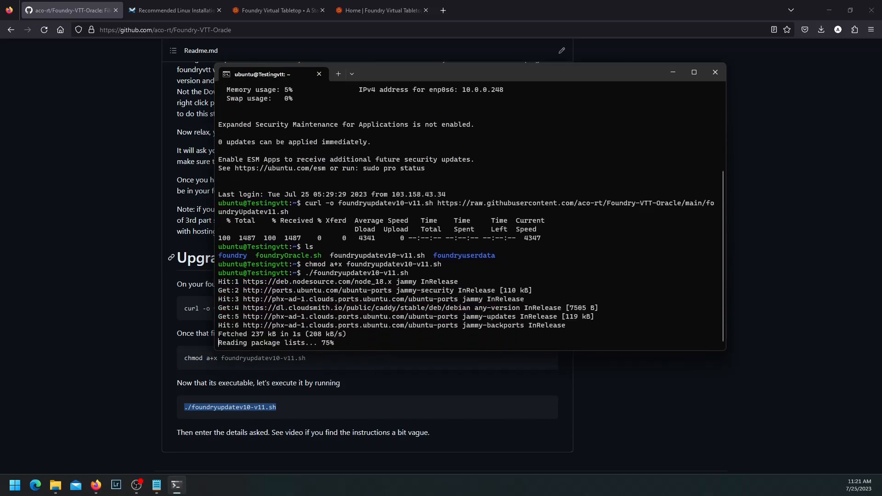
{"action": "scroll", "scroll_direction": "down", "scroll_amount": 3}
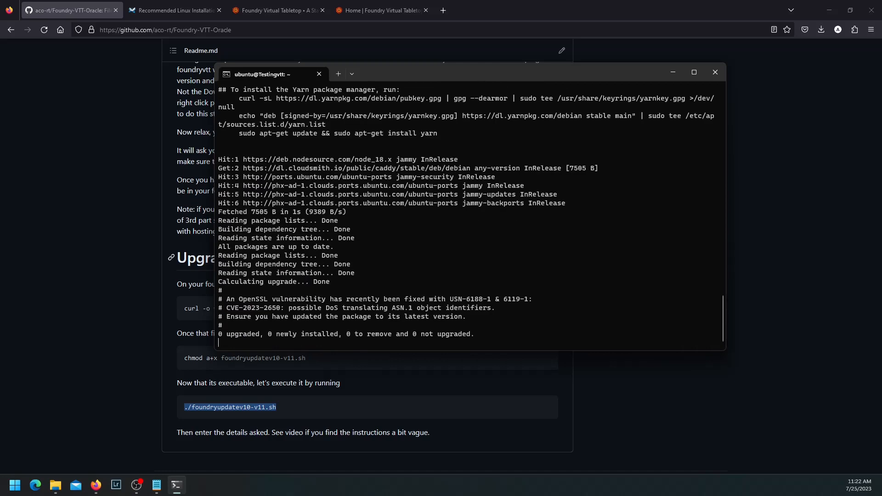
{"action": "scroll", "scroll_direction": "down", "scroll_amount": 3}
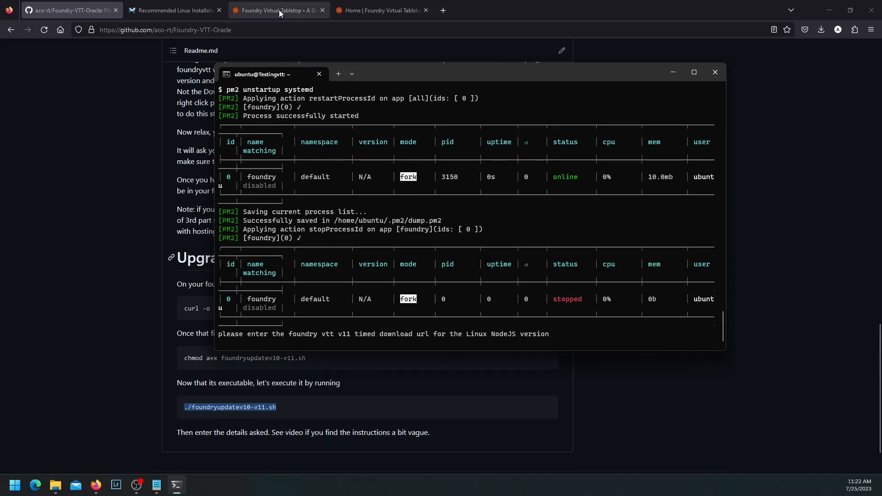
- Request a timed download URL for Release 11.306 (Build 306), Linux/NodeJS, from Purchased Licenses
{"action": "left_click", "coordinate": [382, 10]}
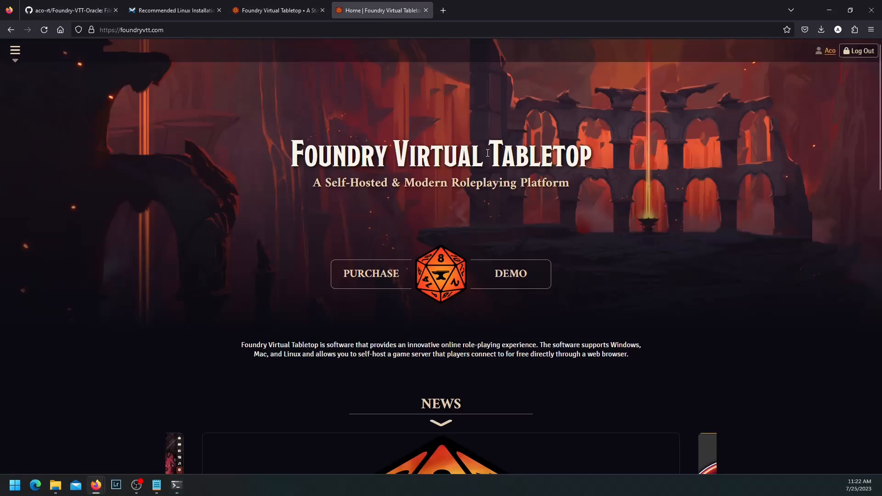
{"action": "mouse_move", "coordinate": [821, 50]}
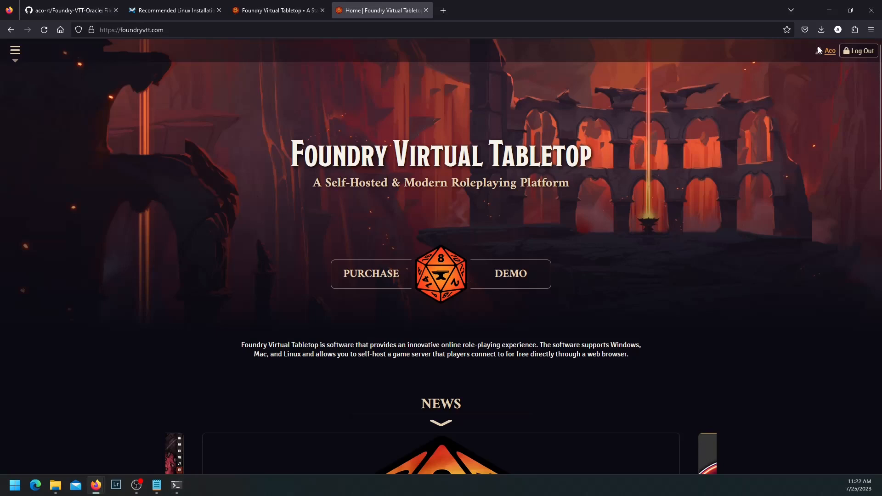
{"action": "left_click", "coordinate": [15, 51]}
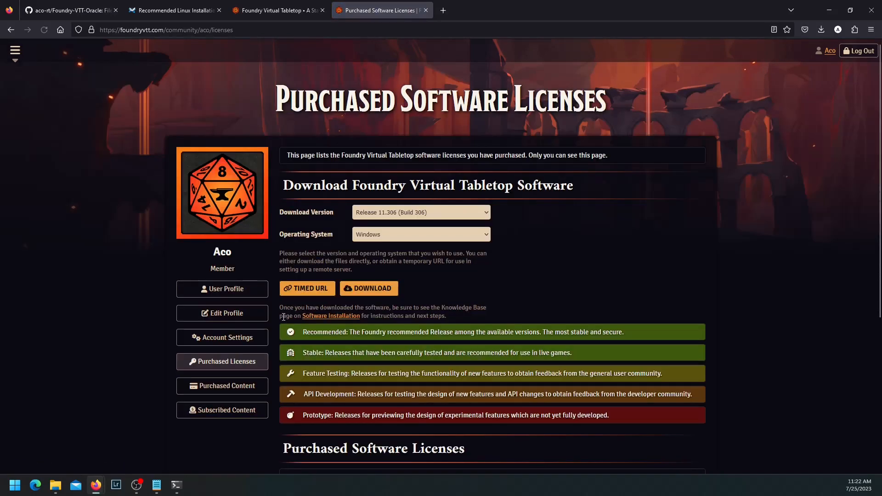
{"action": "left_click", "coordinate": [420, 212]}
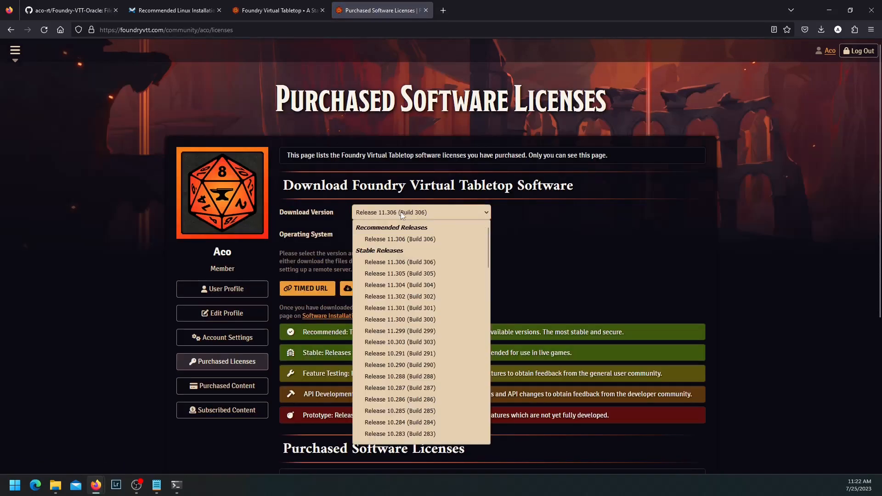
{"action": "left_click", "coordinate": [399, 239]}
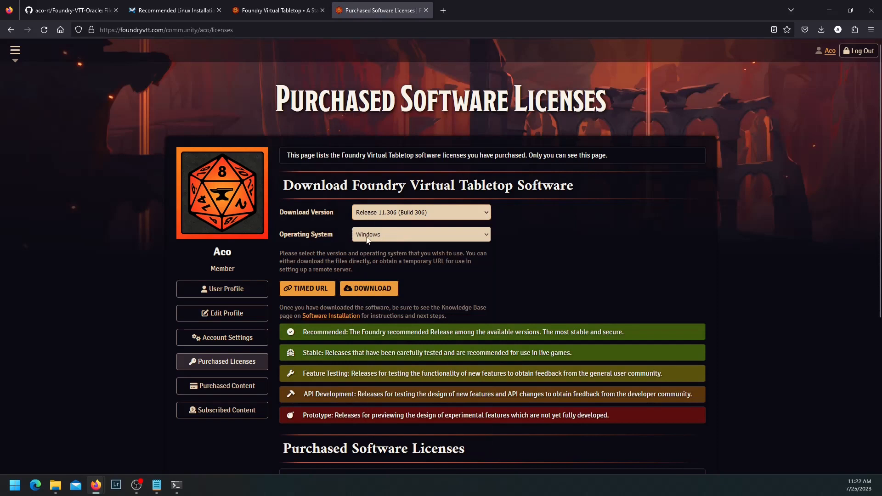
{"action": "left_click", "coordinate": [421, 233]}
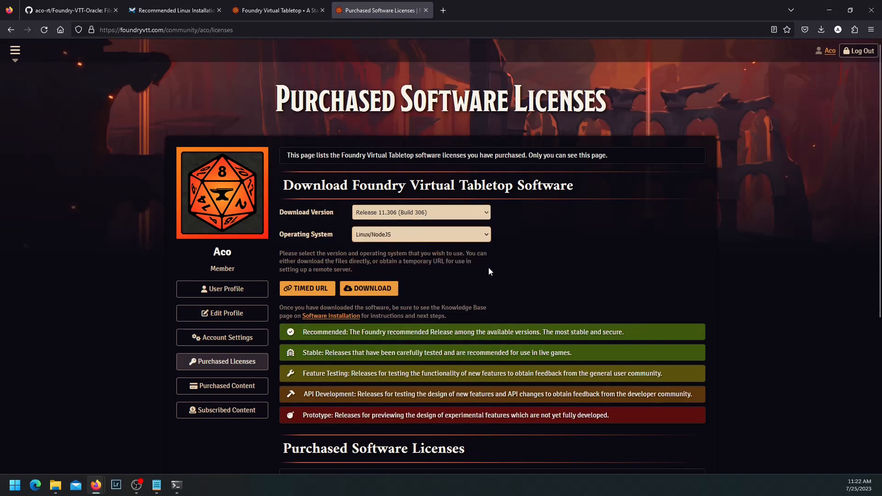
{"action": "mouse_move", "coordinate": [307, 288]}
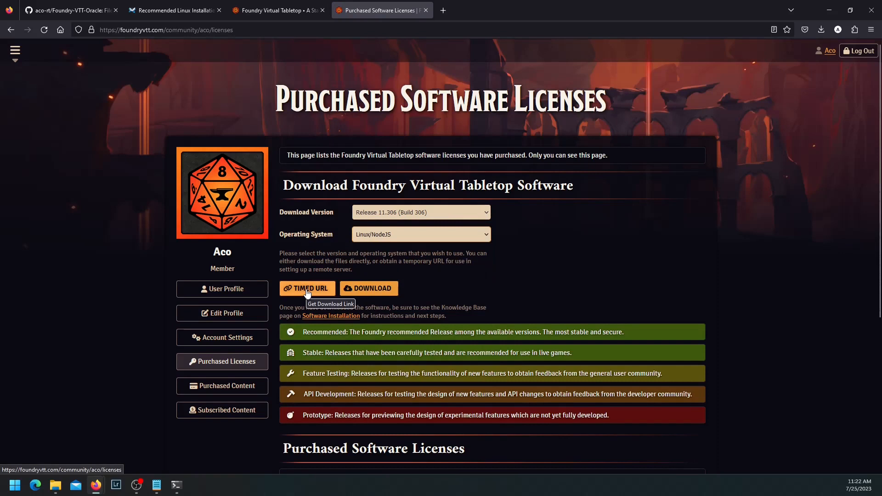
{"action": "left_click", "coordinate": [307, 288]}
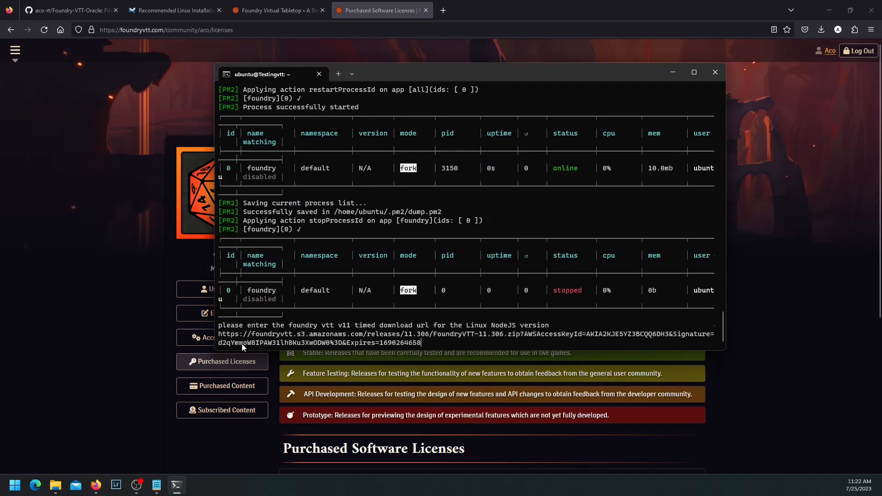
- Submit the timed URL so the script installs Foundry 11.306, then close the terminal
{"action": "key", "text": "Return"}
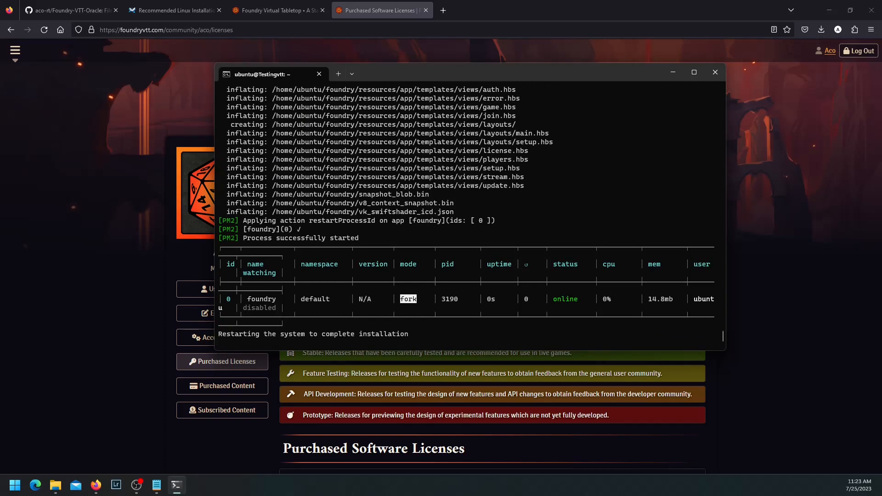
{"action": "left_click", "coordinate": [715, 72]}
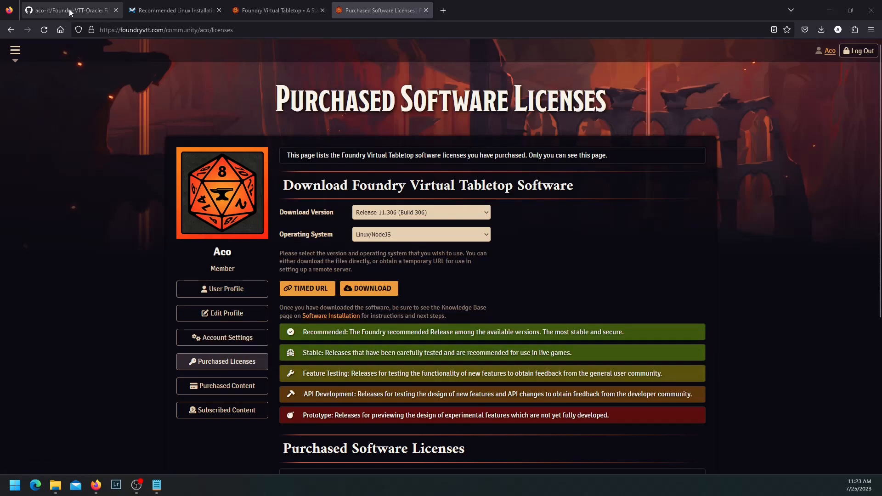
- Reload the server's license page until it reports Version 11 Build 306, then return to GitHub
{"action": "left_click", "coordinate": [276, 10]}
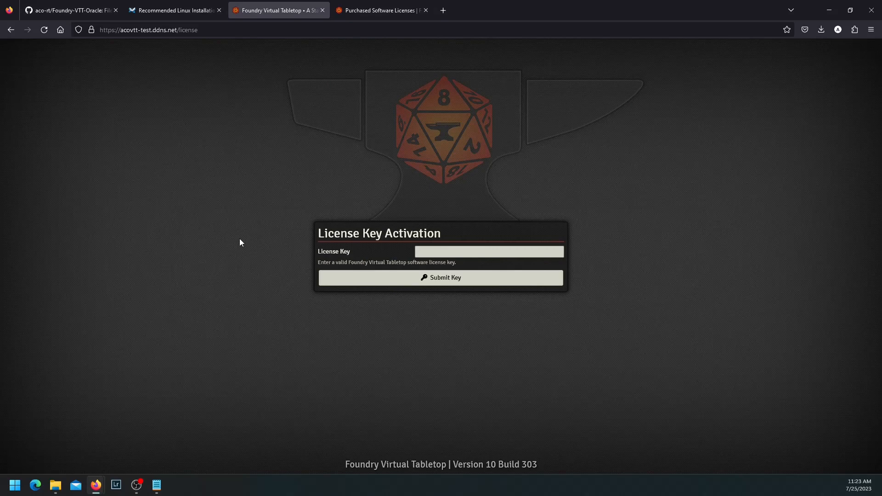
{"action": "left_click", "coordinate": [148, 30]}
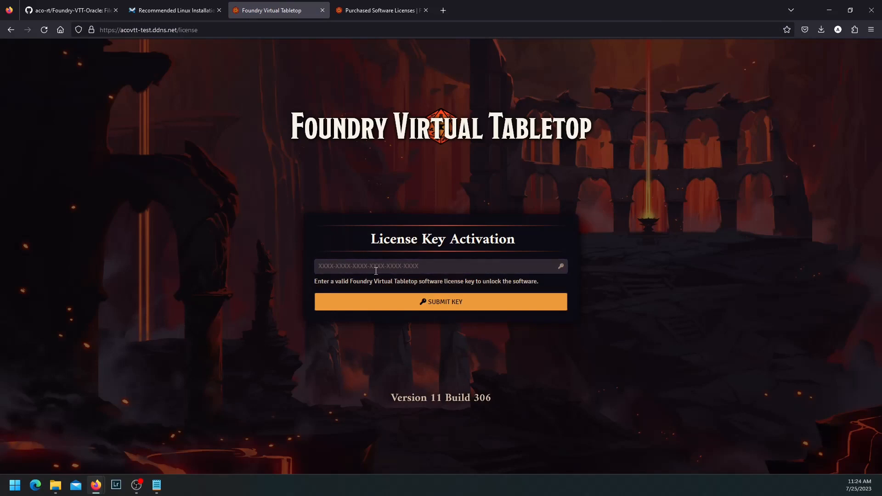
{"action": "mouse_move", "coordinate": [262, 293]}
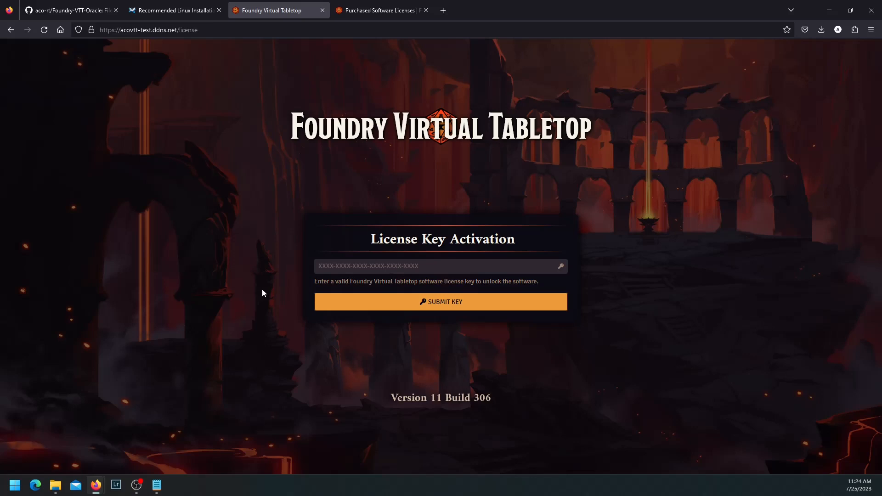
{"action": "mouse_move", "coordinate": [161, 75]}
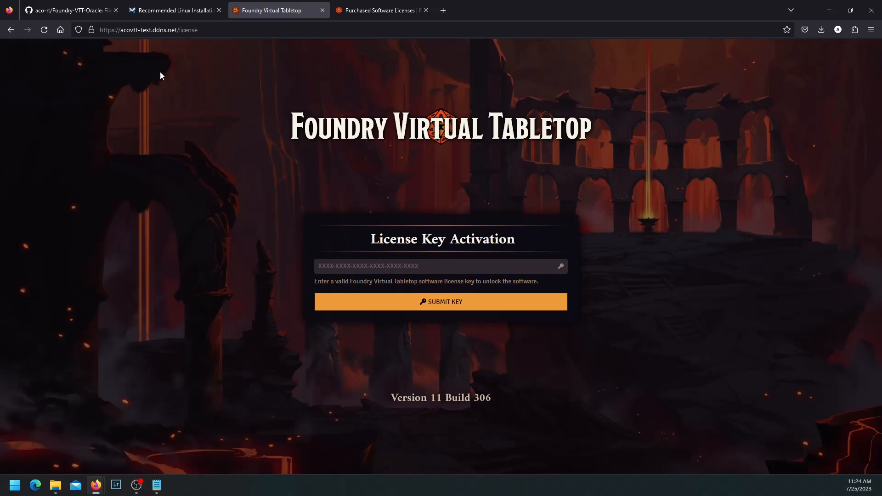
{"action": "left_click", "coordinate": [68, 10]}
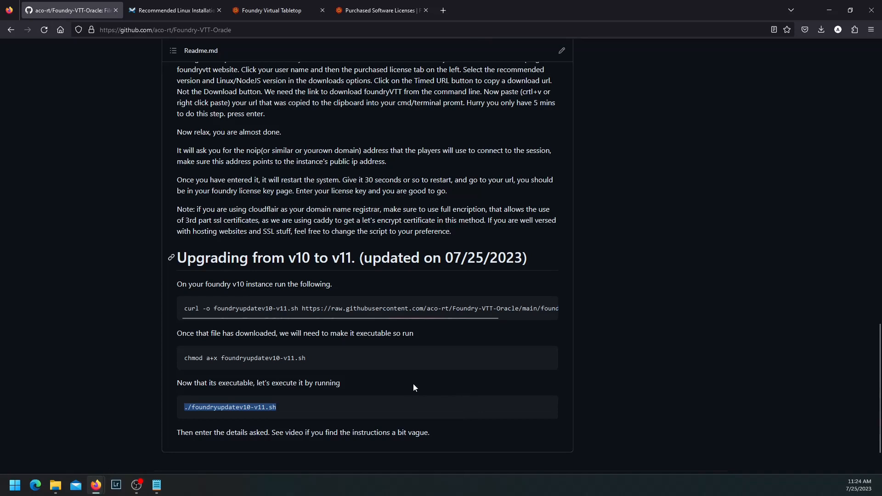
{"action": "mouse_move", "coordinate": [155, 485]}
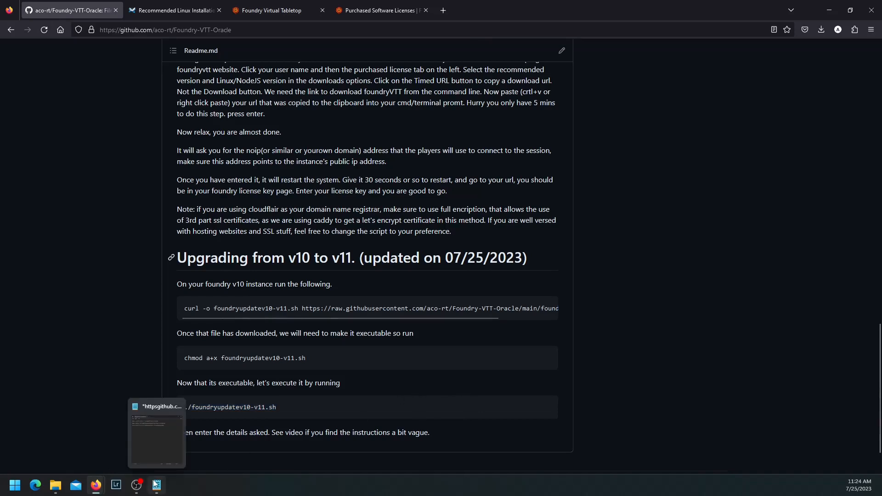
{"action": "mouse_move", "coordinate": [666, 396]}
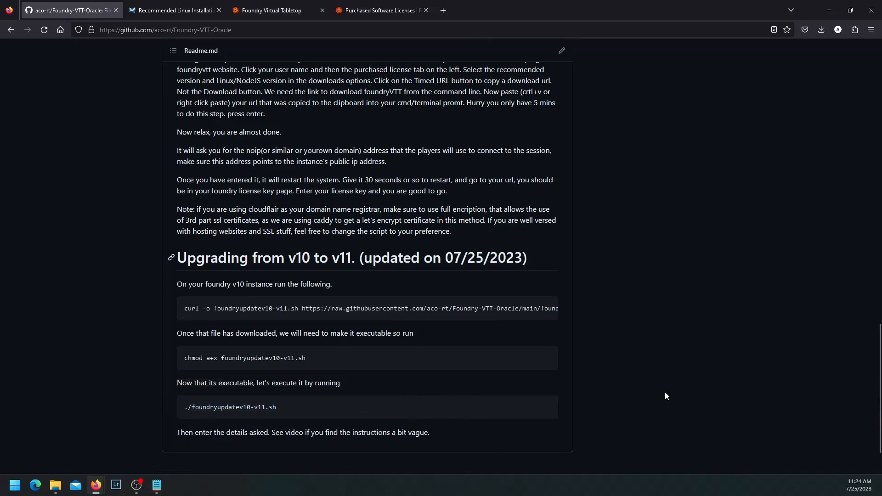
{"action": "mouse_move", "coordinate": [669, 371]}
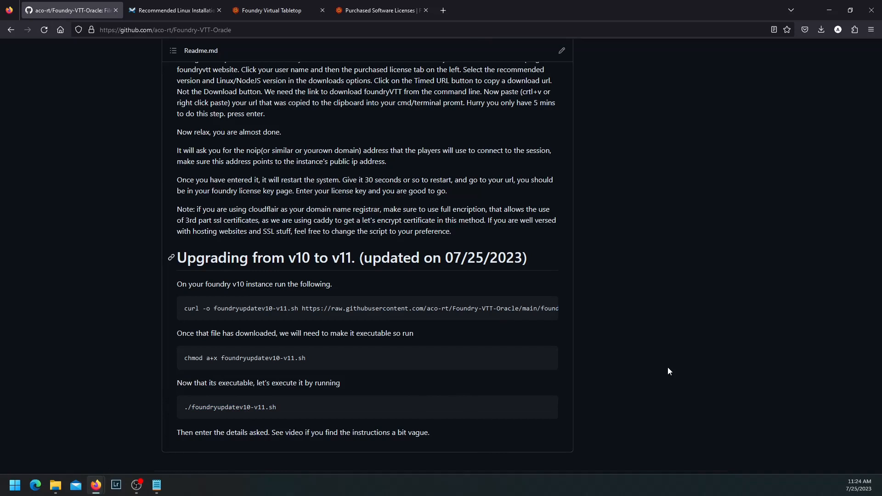
{"action": "mouse_move", "coordinate": [660, 281]}
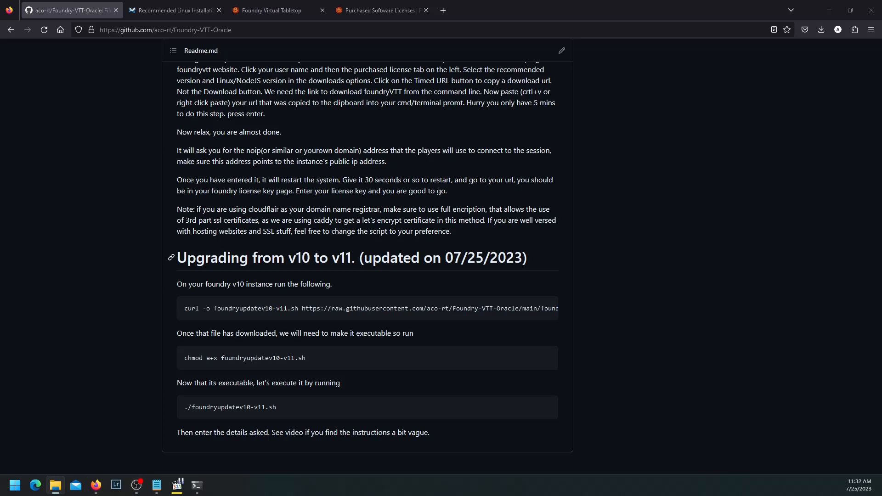
{"action": "left_click", "coordinate": [196, 485]}
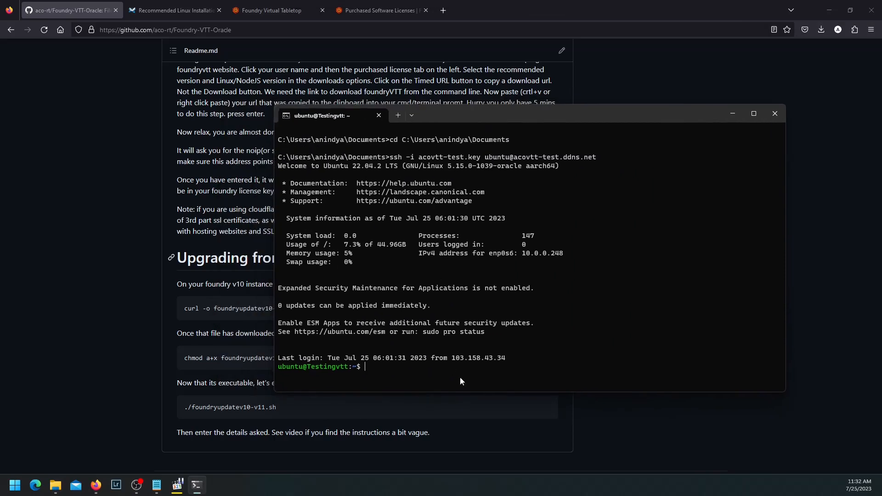
- List the server home folder, showing foundry, foundry-archive-v10 and the update scripts
{"action": "type", "text": "exit"}
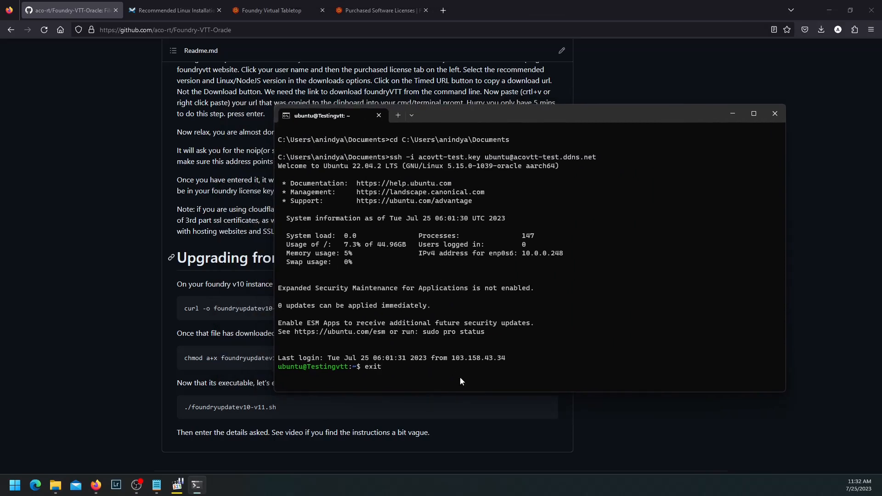
{"action": "type", "text": "ls"}
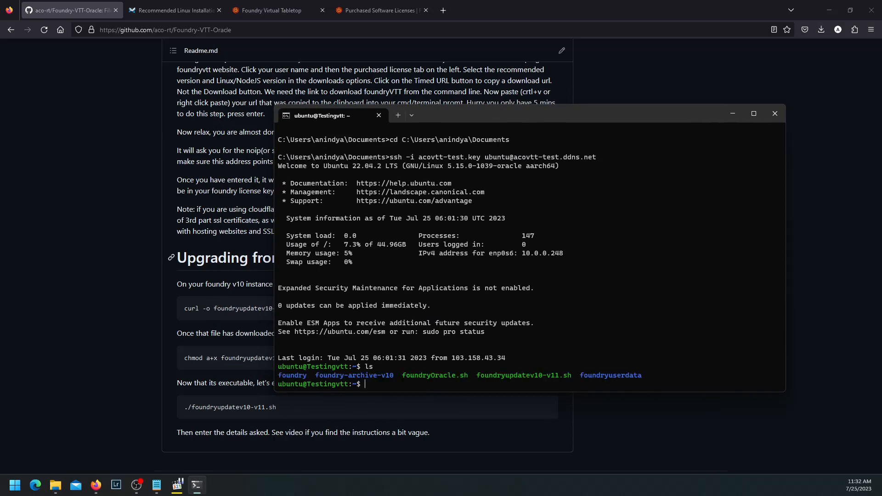
{"action": "mouse_move", "coordinate": [349, 382]}
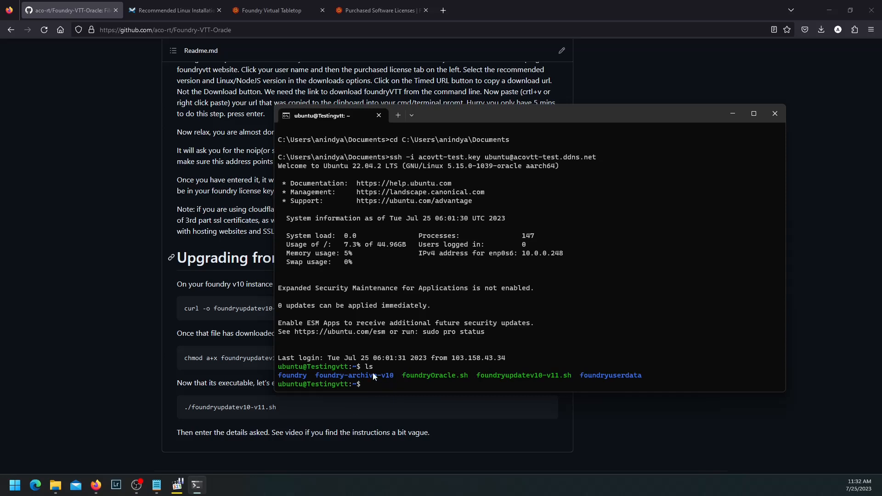
{"action": "mouse_move", "coordinate": [380, 373]}
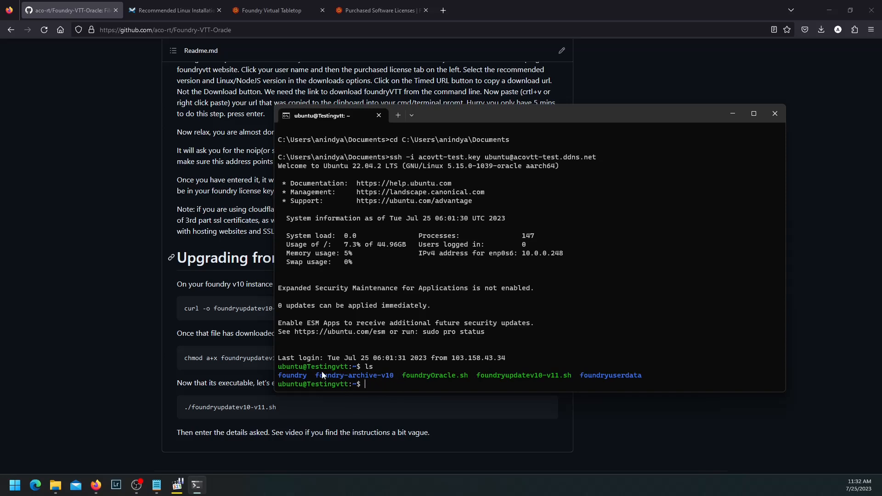
{"action": "mouse_move", "coordinate": [395, 381]}
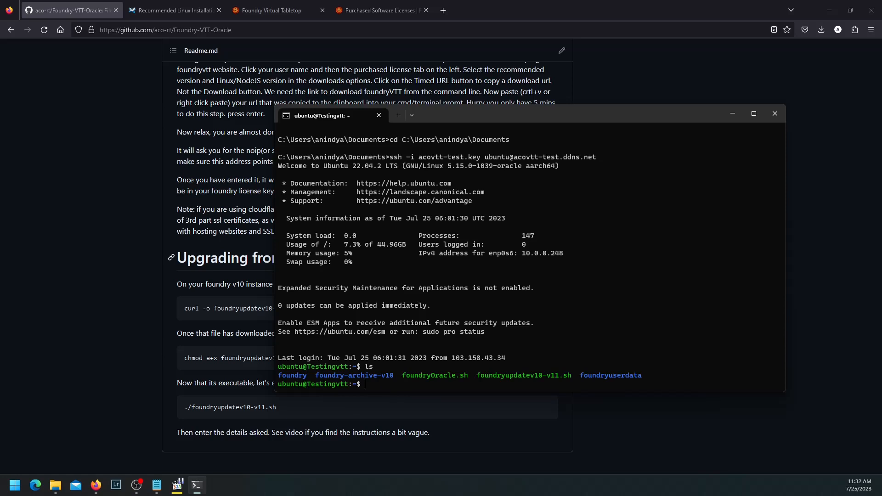
- Delete the foundry-archive-v10 folder from the server with rm -r
{"action": "type", "text": "rm -r"}
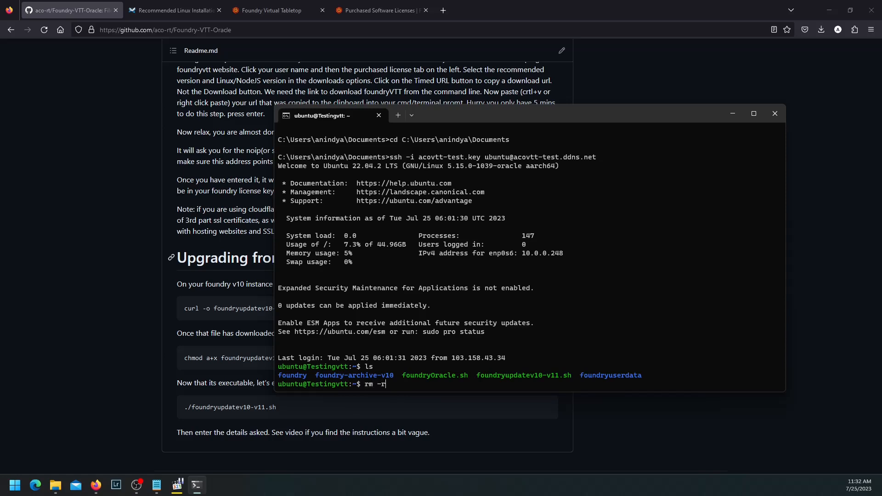
{"action": "type", "text": "foundry"}
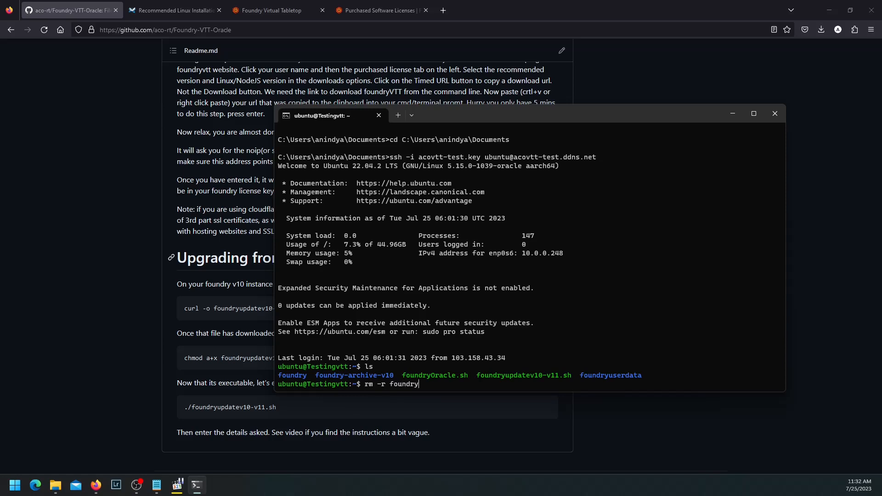
{"action": "type", "text": "-archive-v10/"}
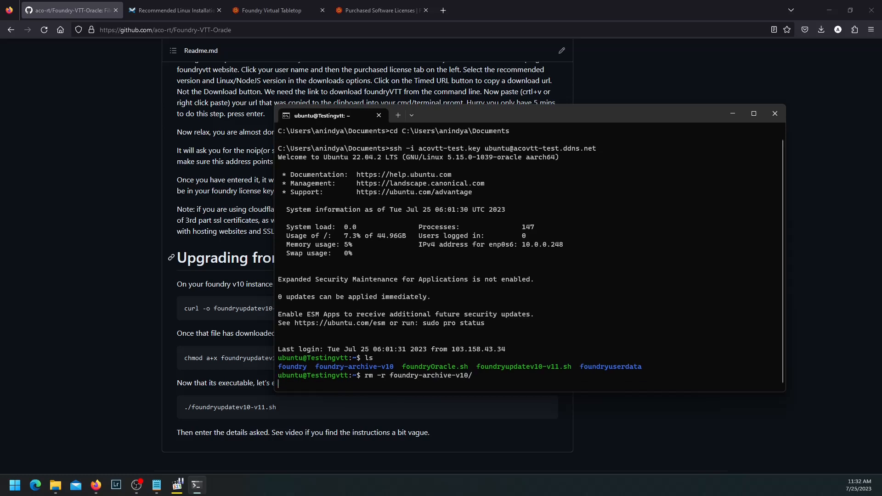
{"action": "key", "text": "Return"}
{"action": "type", "text": "ls"}
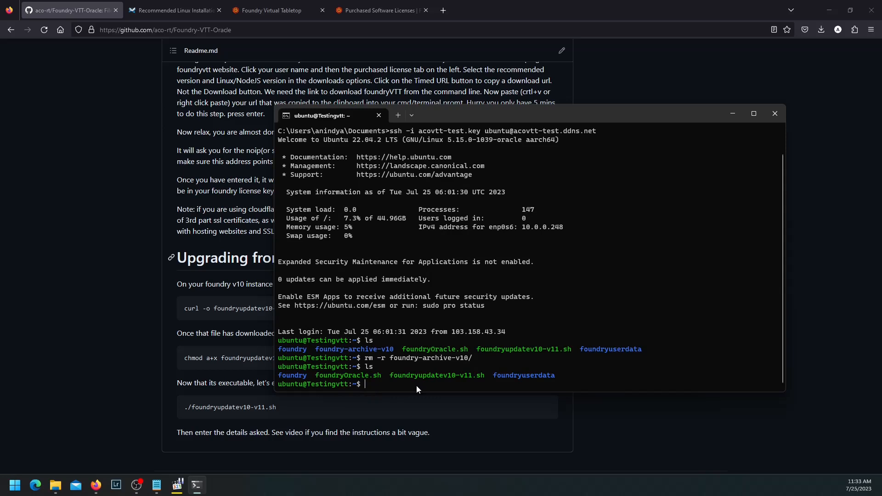
{"action": "mouse_move", "coordinate": [423, 388]}
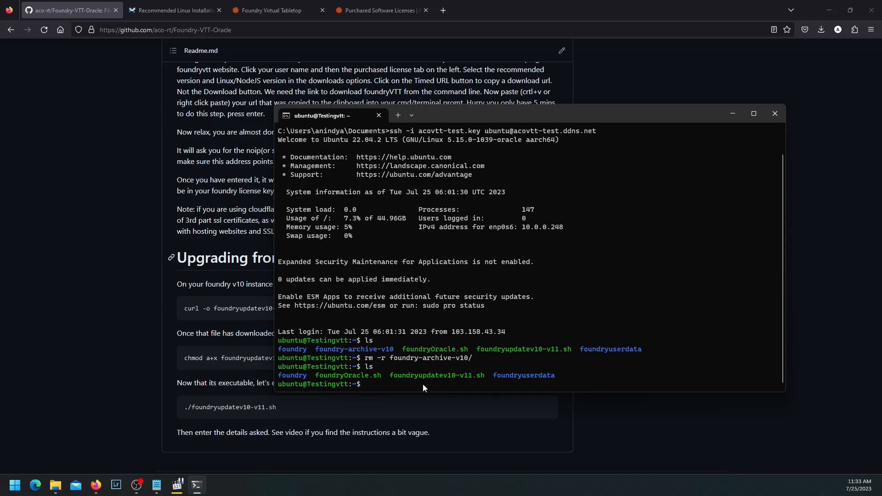